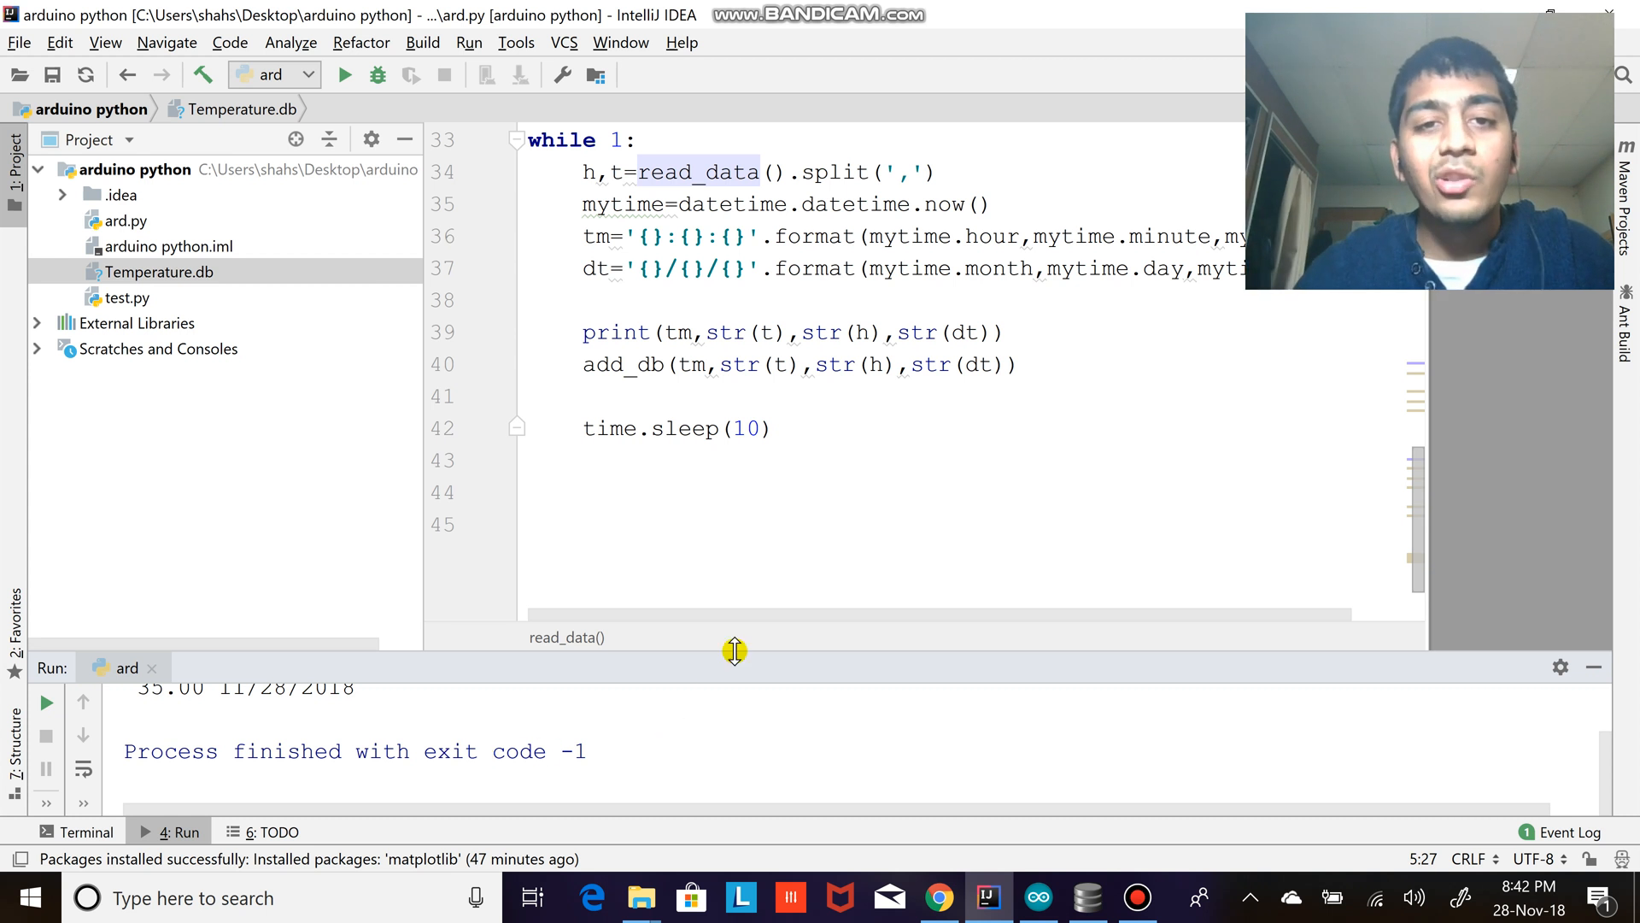
# - Review the serial setup in ard.py: 9600 baud rate and expected line length 13
pyautogui.scroll(3)
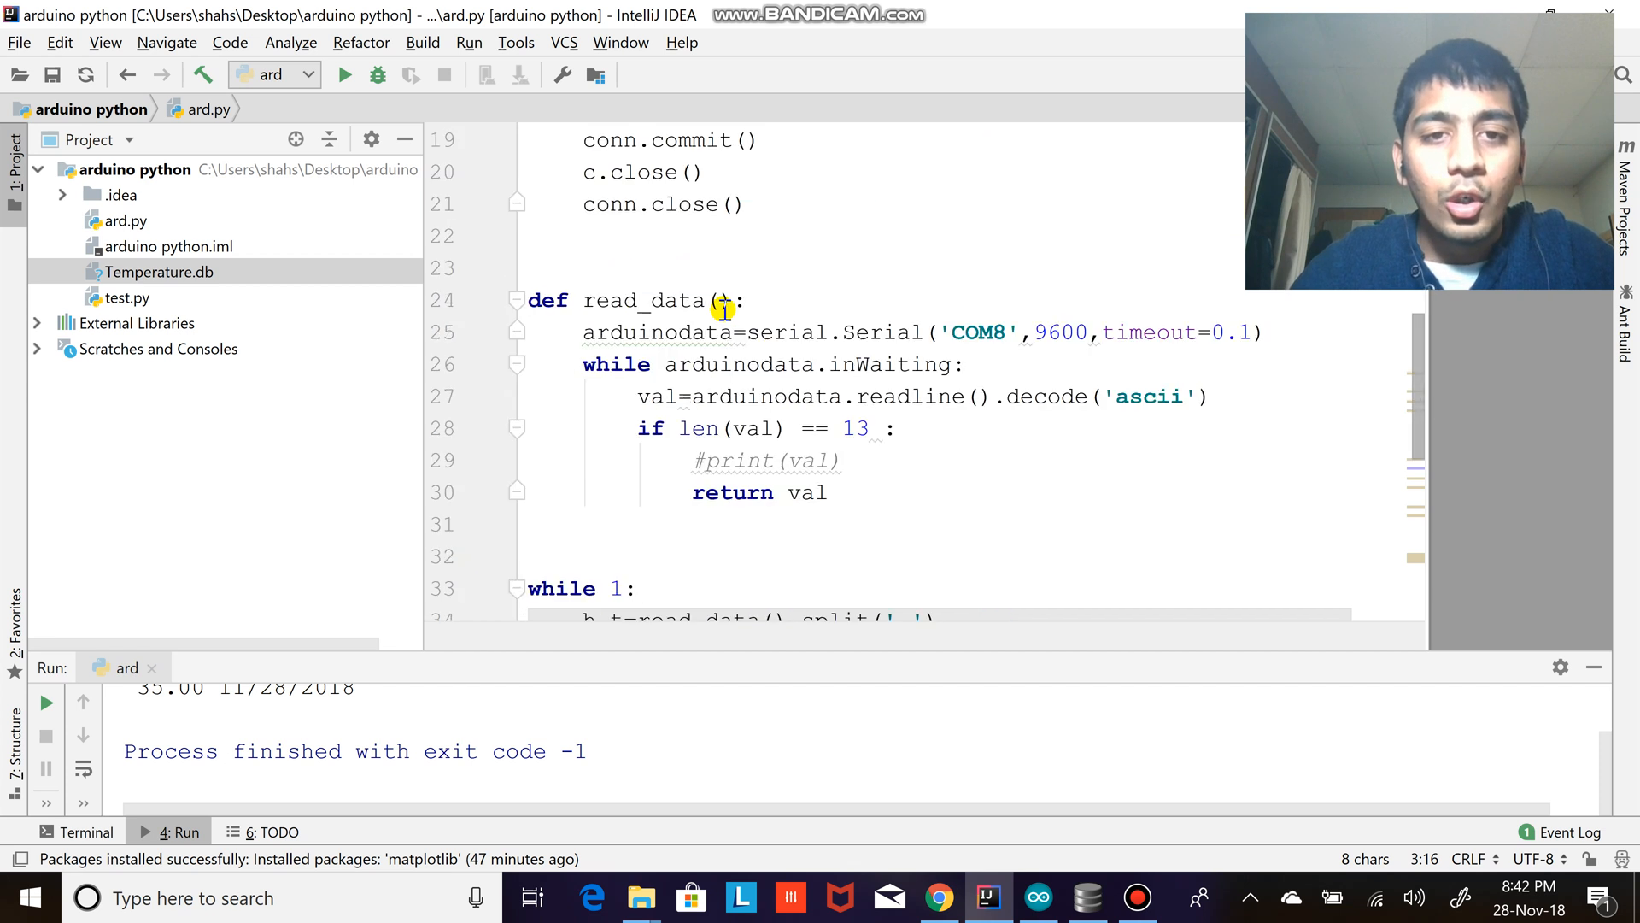
pyautogui.doubleClick(644, 203)
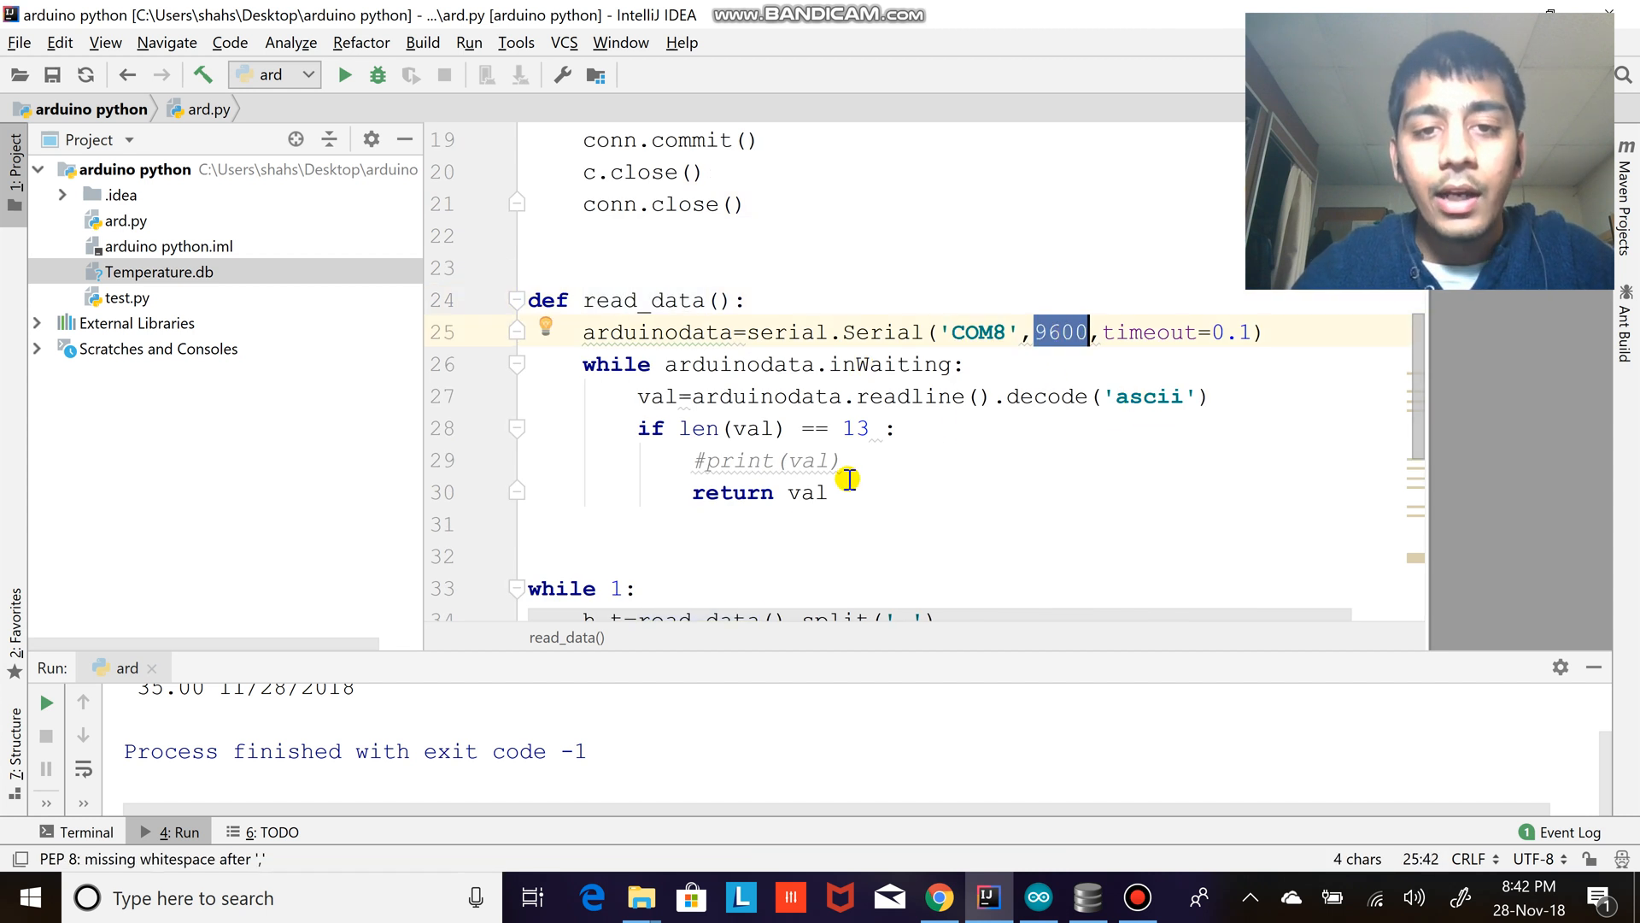
pyautogui.click(856, 428)
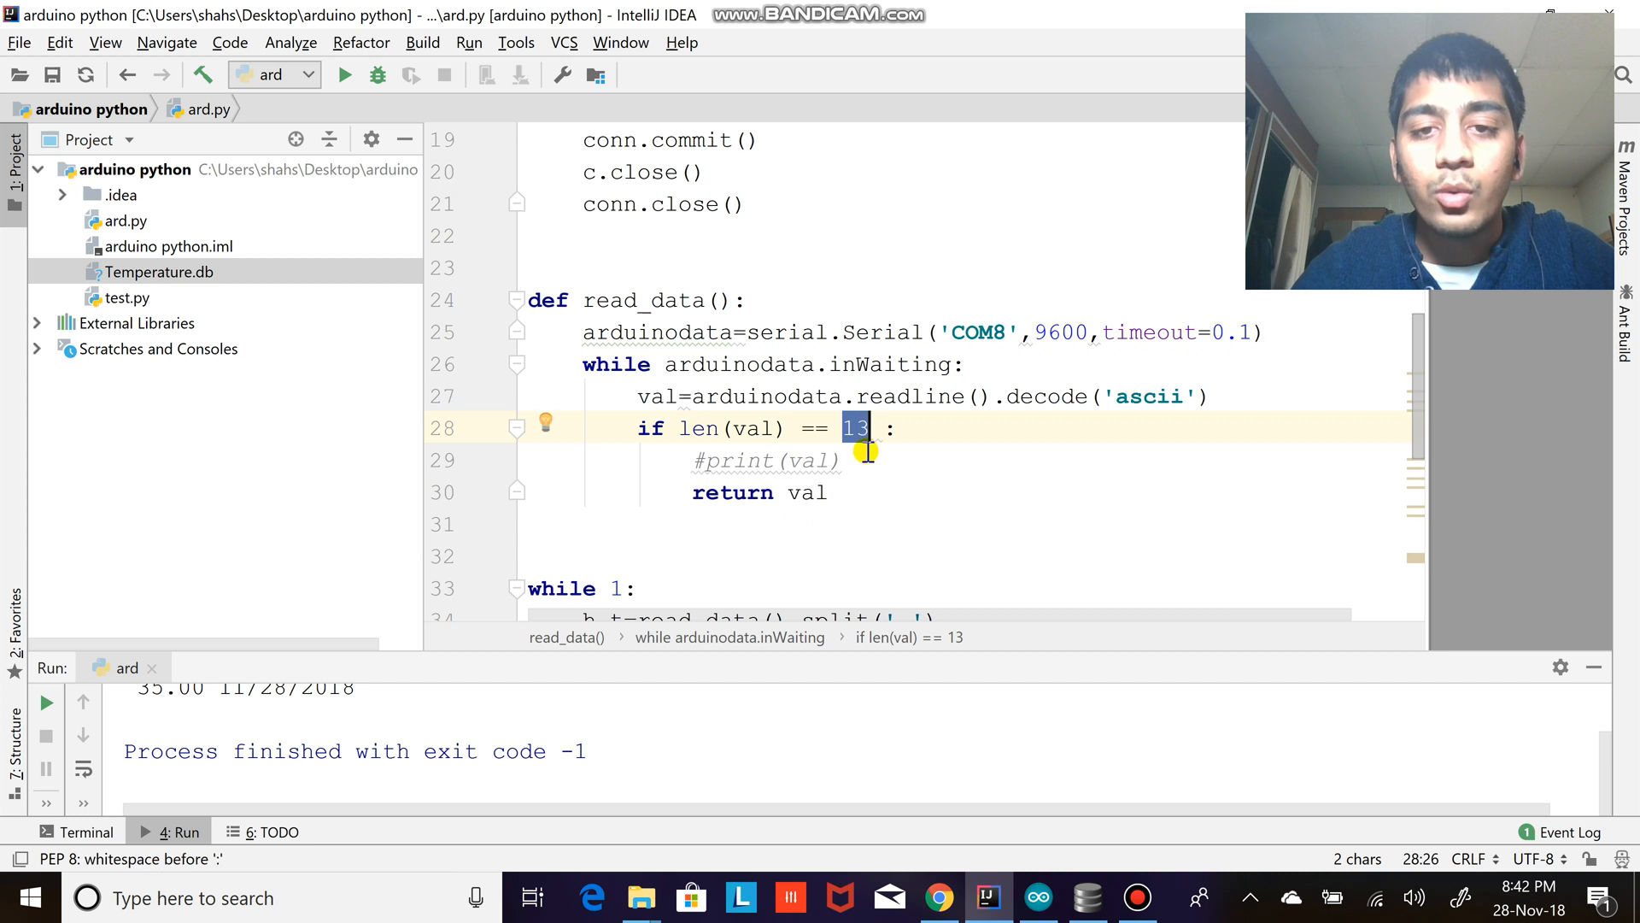
pyautogui.scroll(-3)
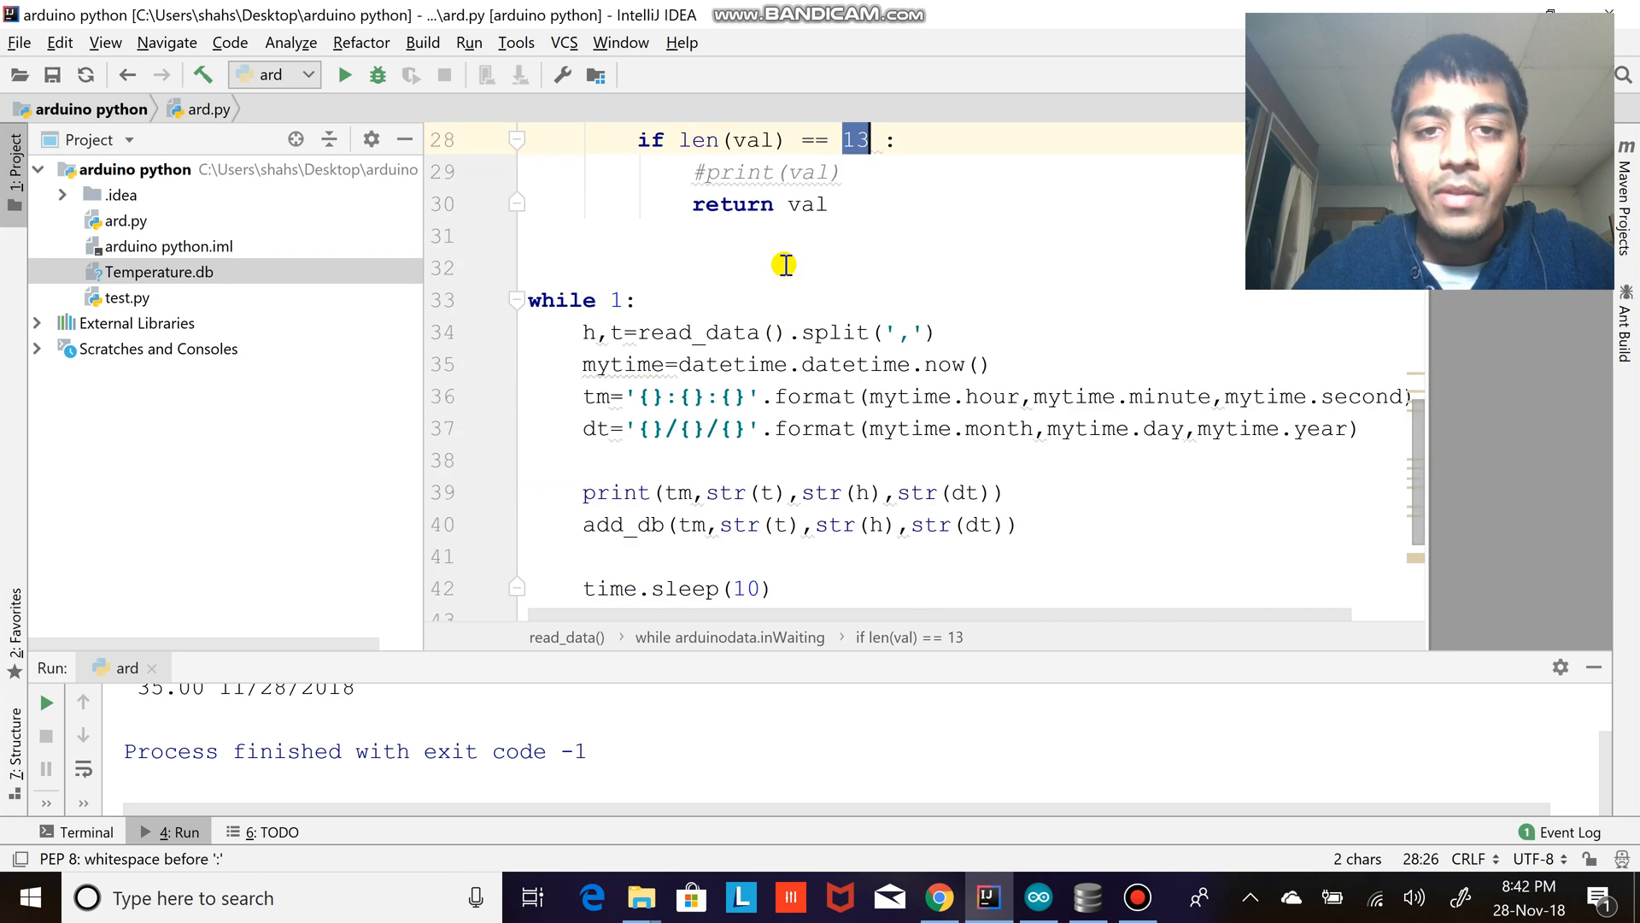
pyautogui.moveTo(785, 314)
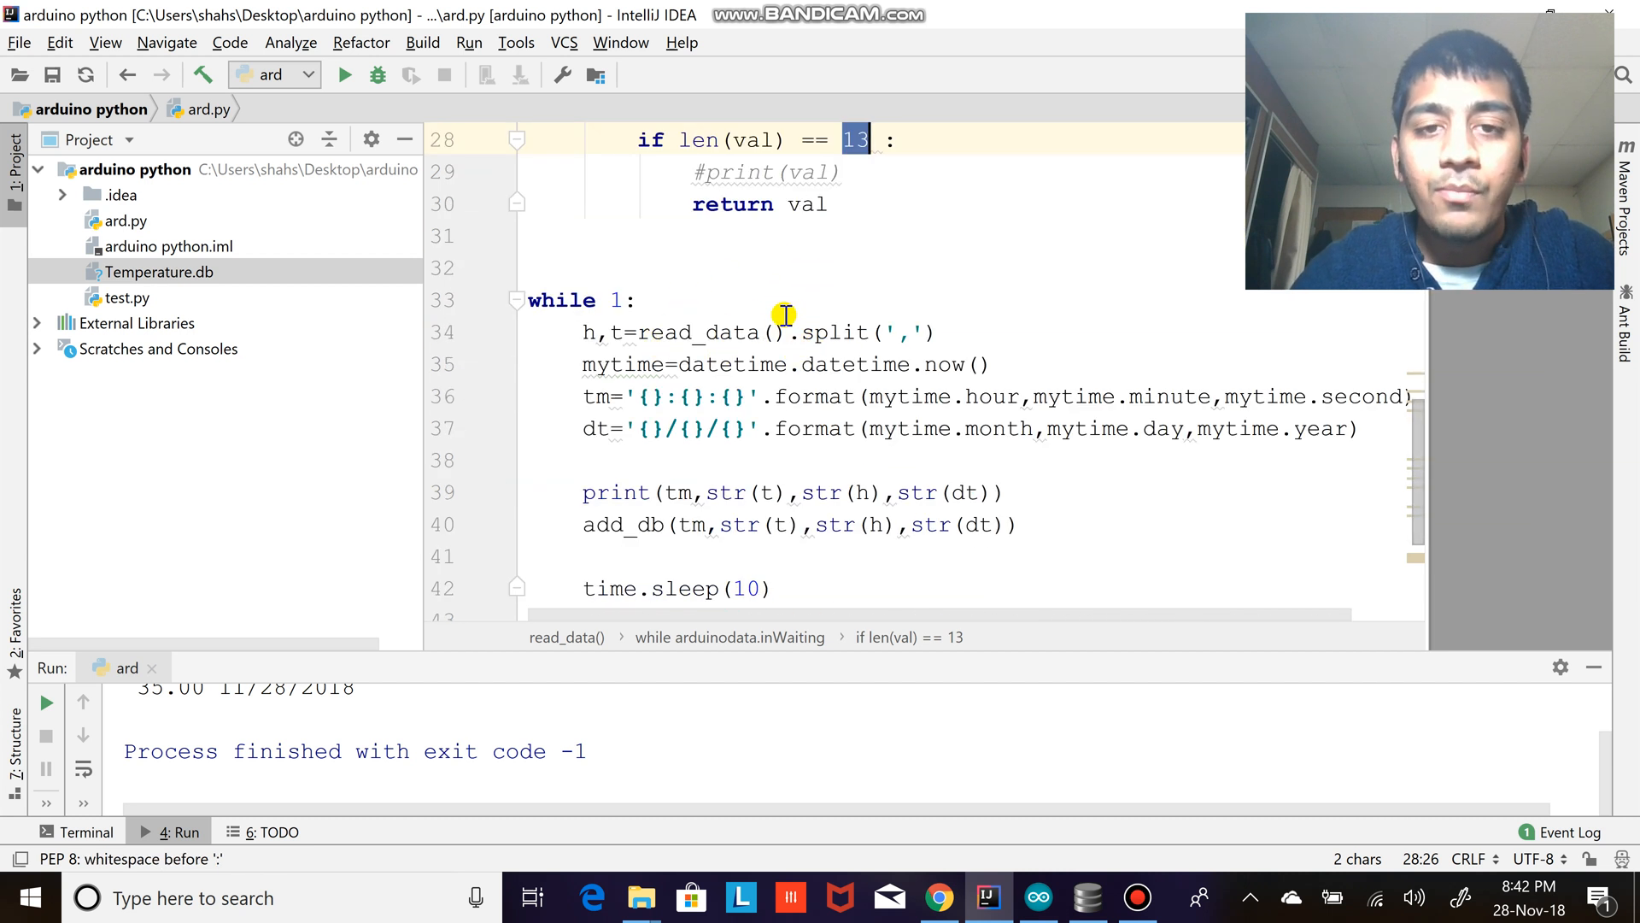
pyautogui.moveTo(924, 331)
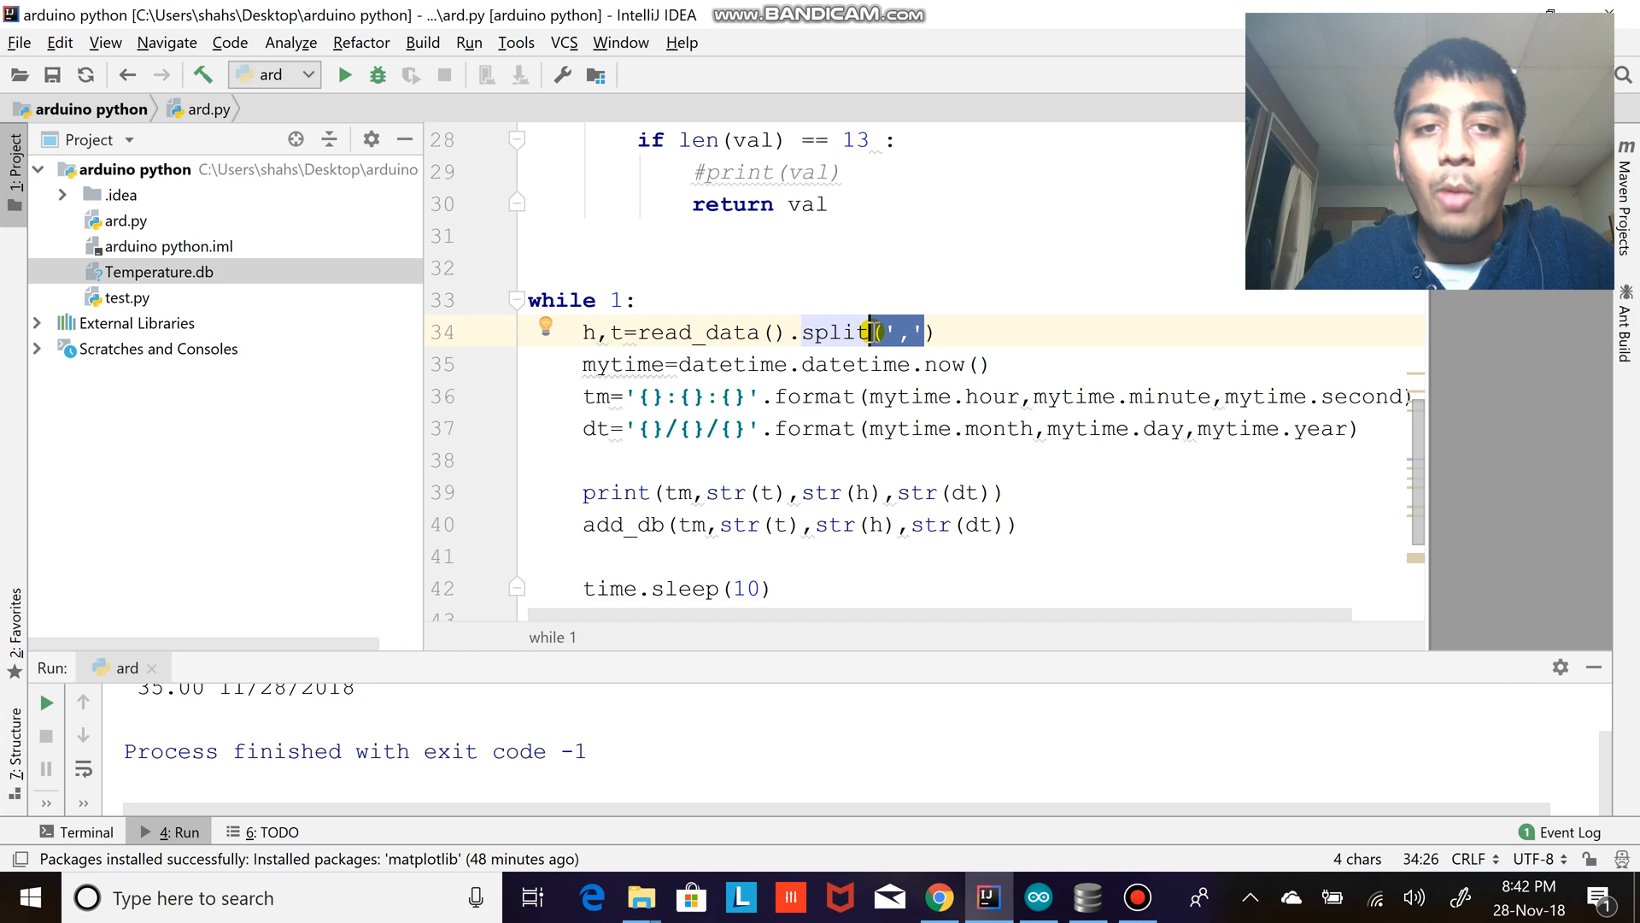
# - Switch windows to look at the Arduino DHT11 sketch feeding the serial port
pyautogui.press('alt+tab')
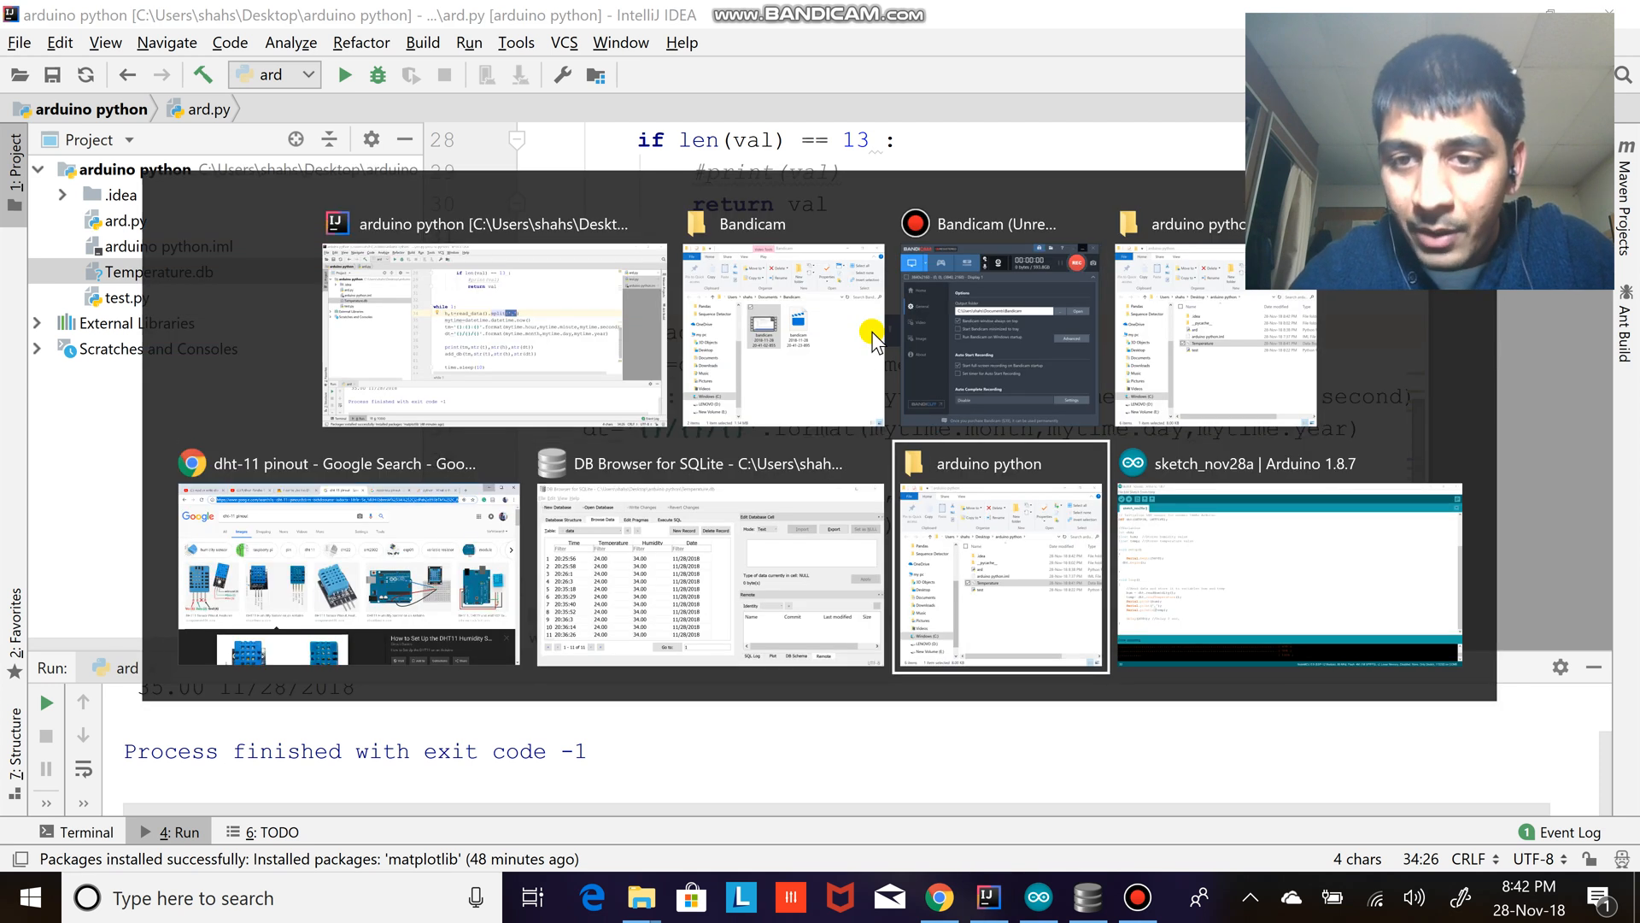
pyautogui.click(1288, 554)
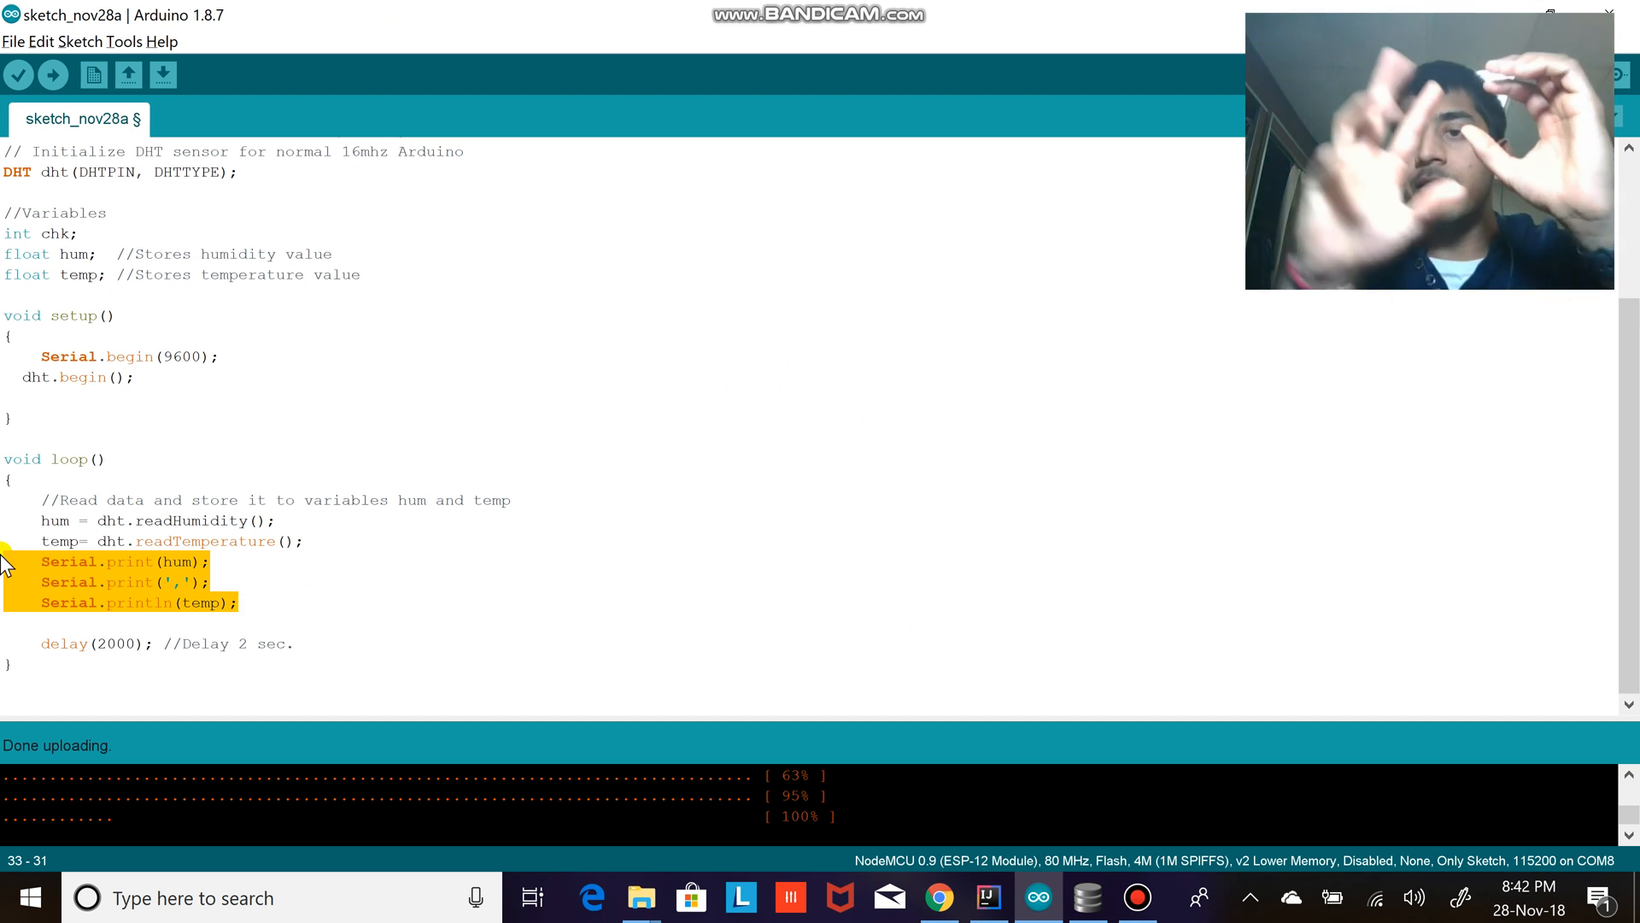
pyautogui.click(987, 897)
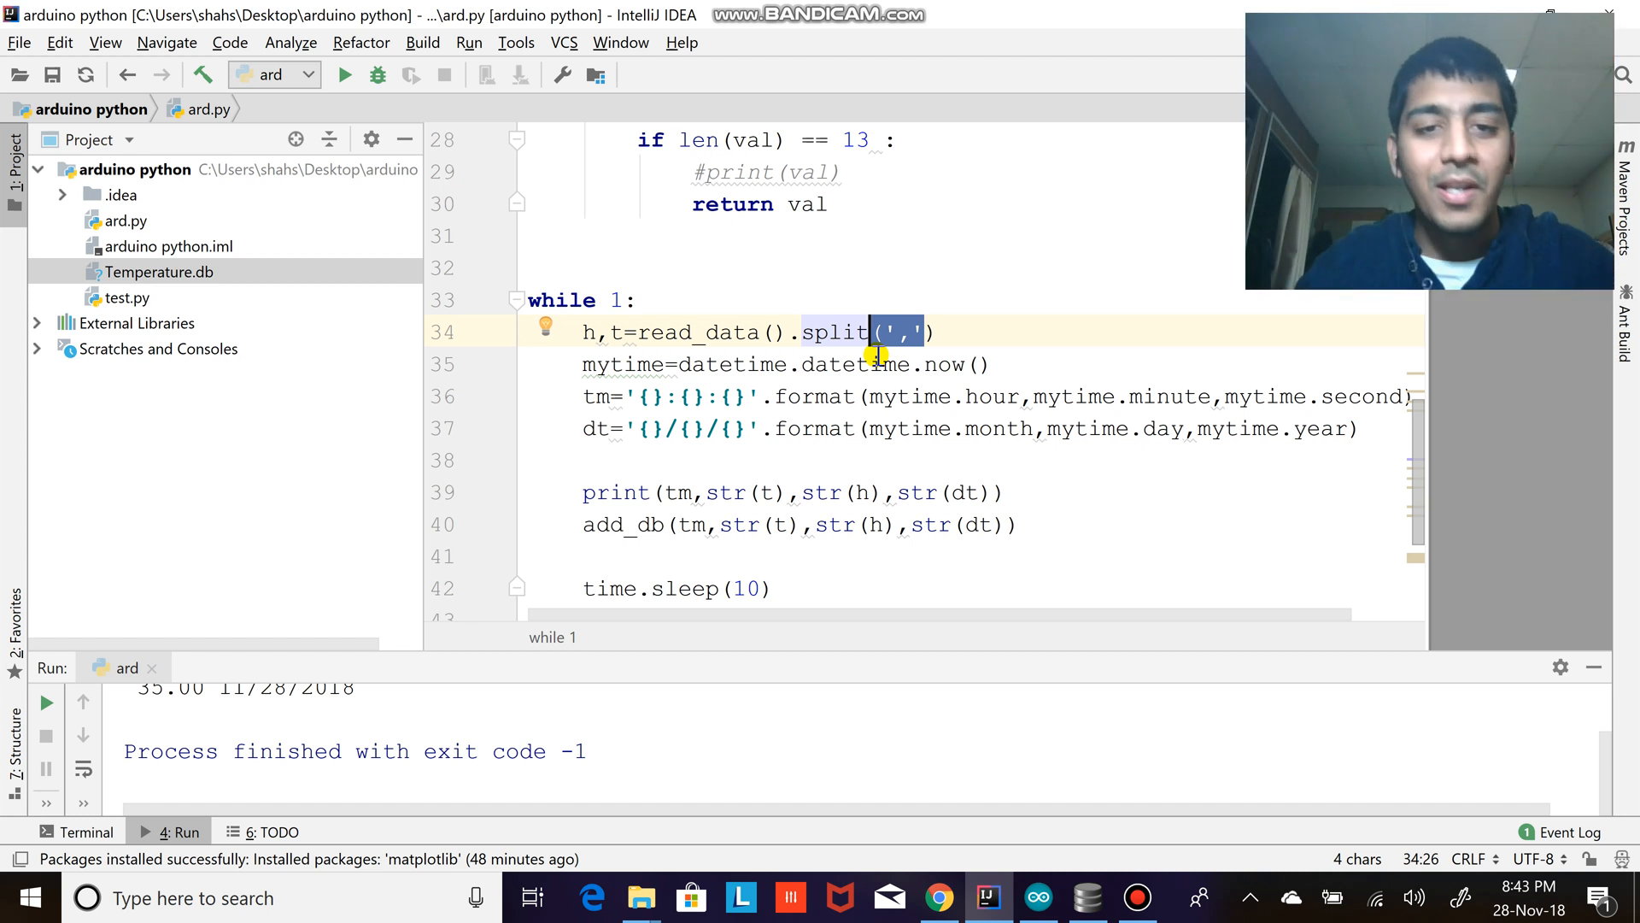
pyautogui.moveTo(602, 364)
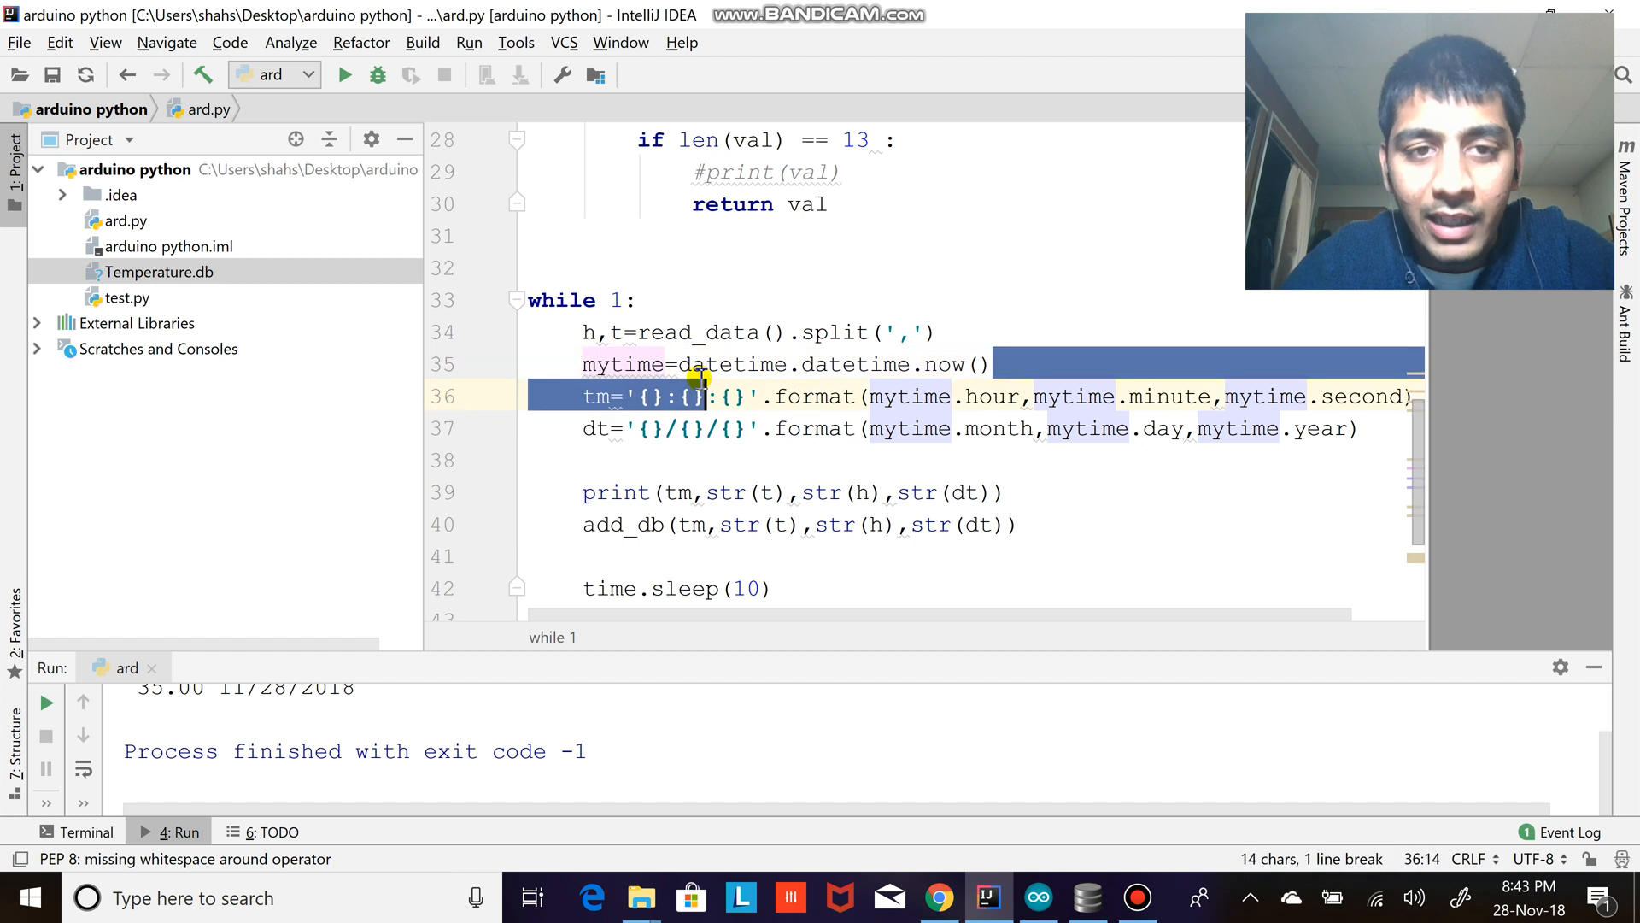
# - Review the dt date variable and add_db call, then run ard.py for a first reading
pyautogui.doubleClick(597, 395)
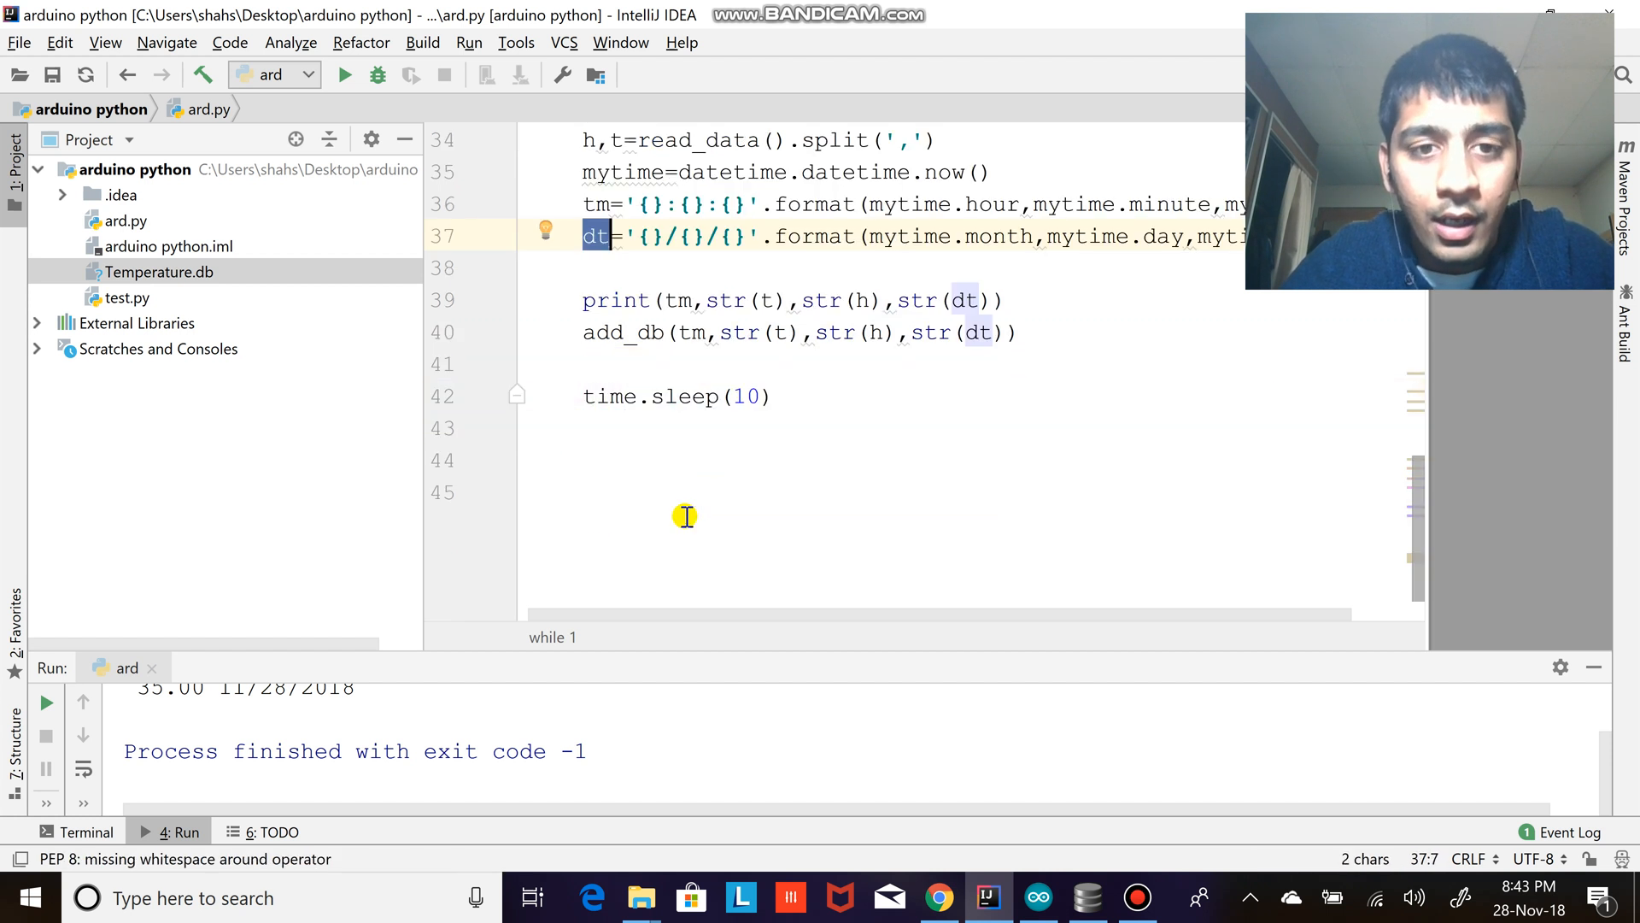
pyautogui.doubleClick(622, 334)
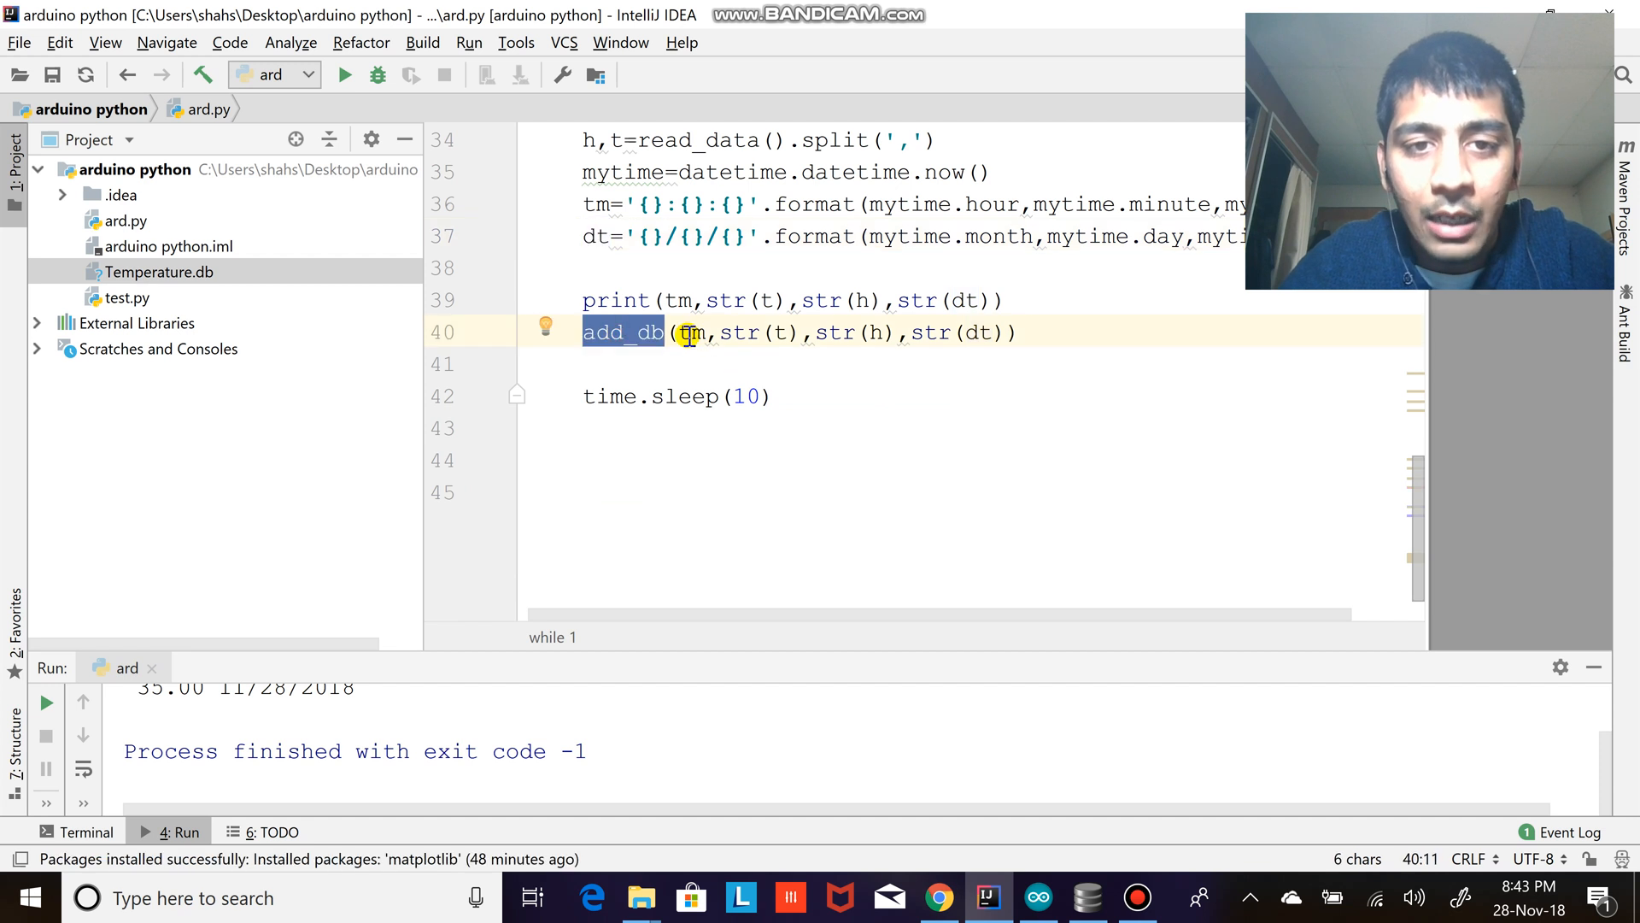
pyautogui.scroll(3)
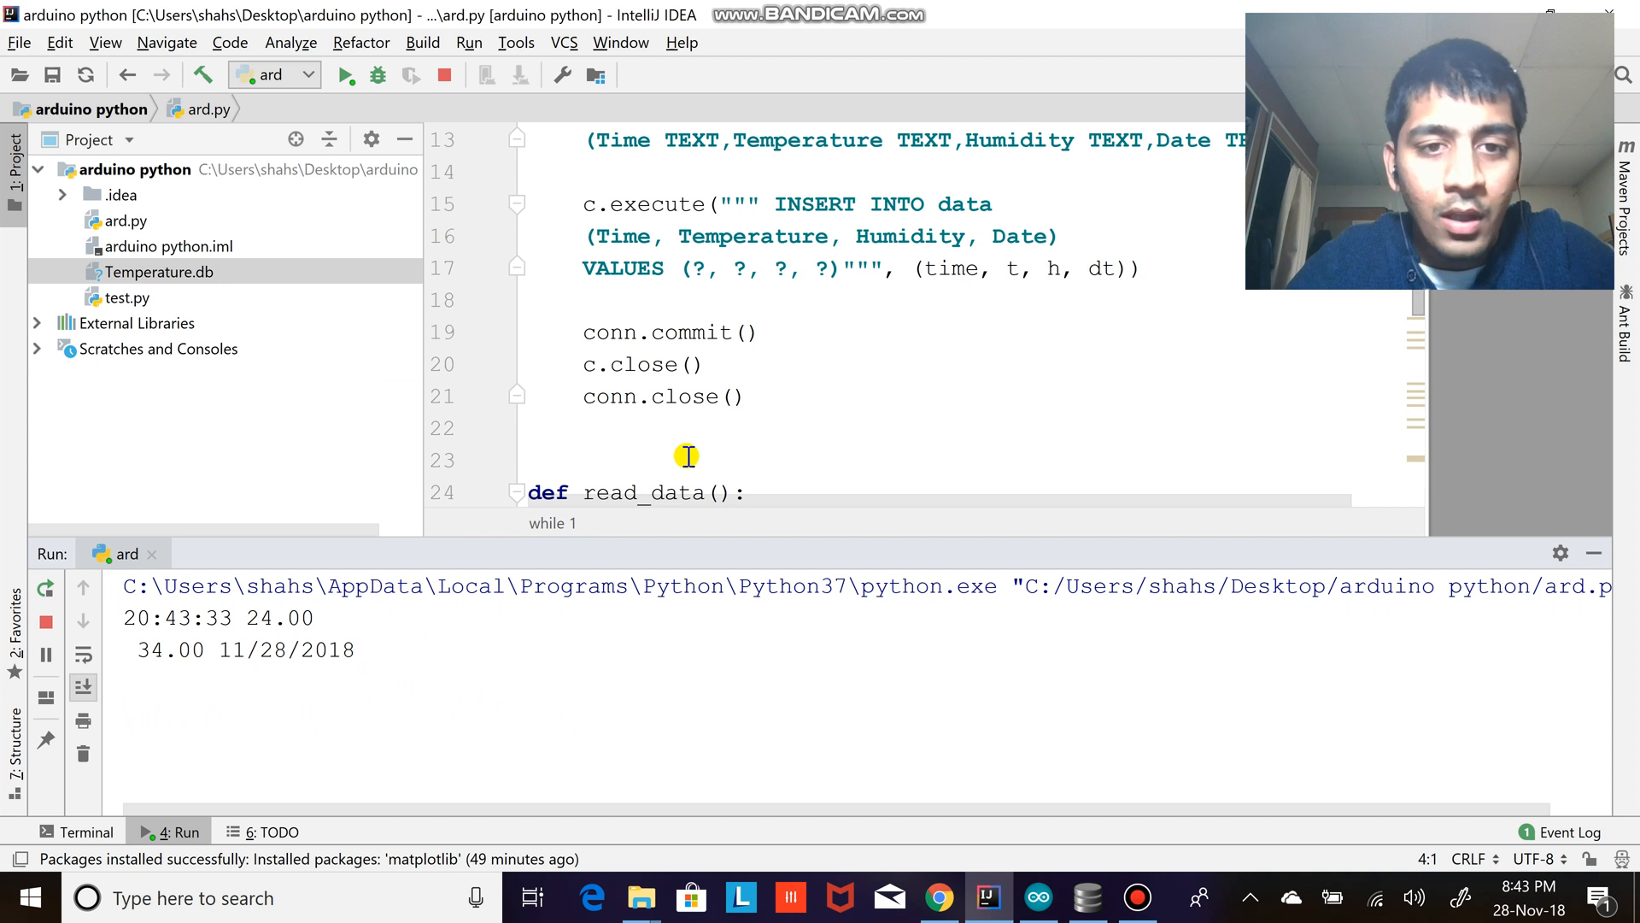
# - Highlight the 11/28/2018 date in the first reading as the 20:43:45 reading appears
pyautogui.scroll(-3)
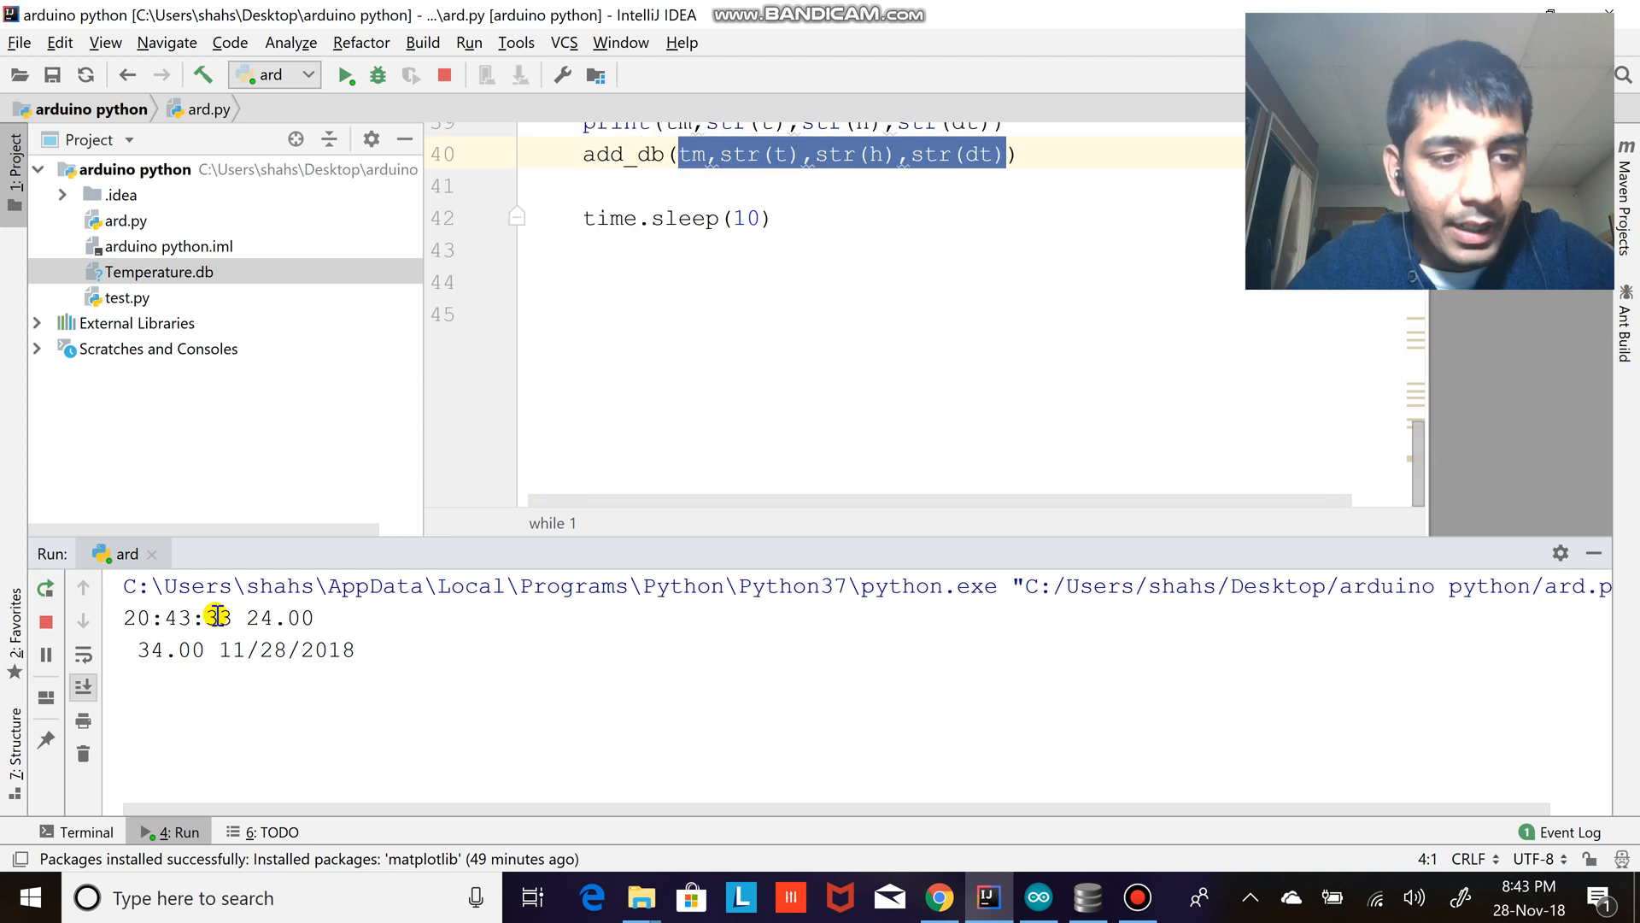
pyautogui.doubleClick(258, 617)
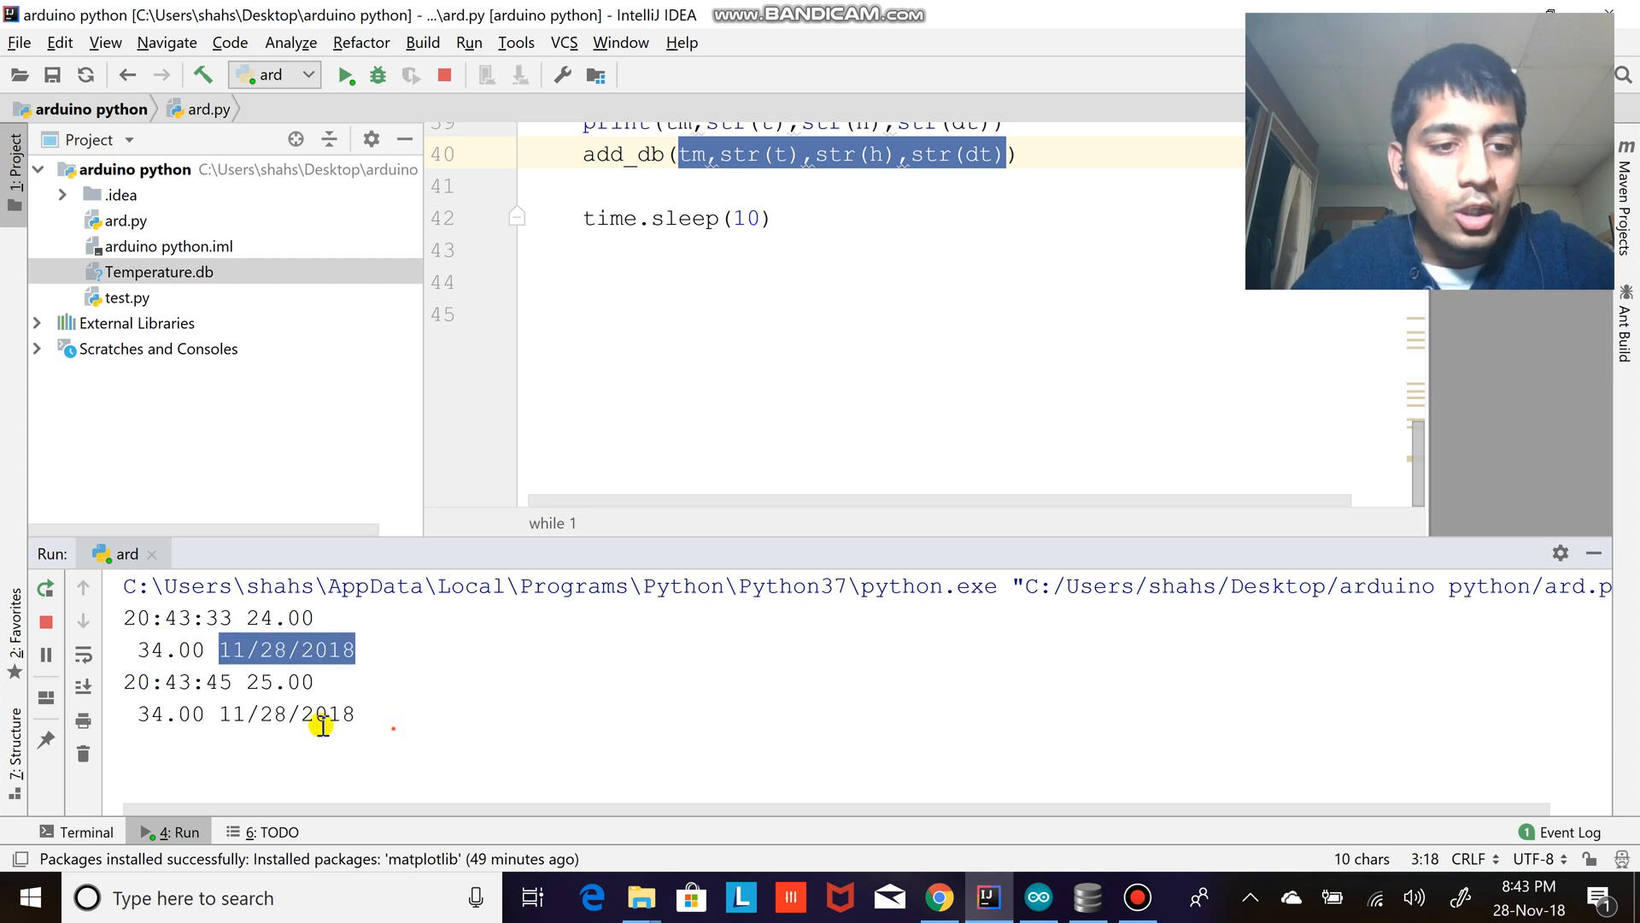
pyautogui.press('Alt+Tab')
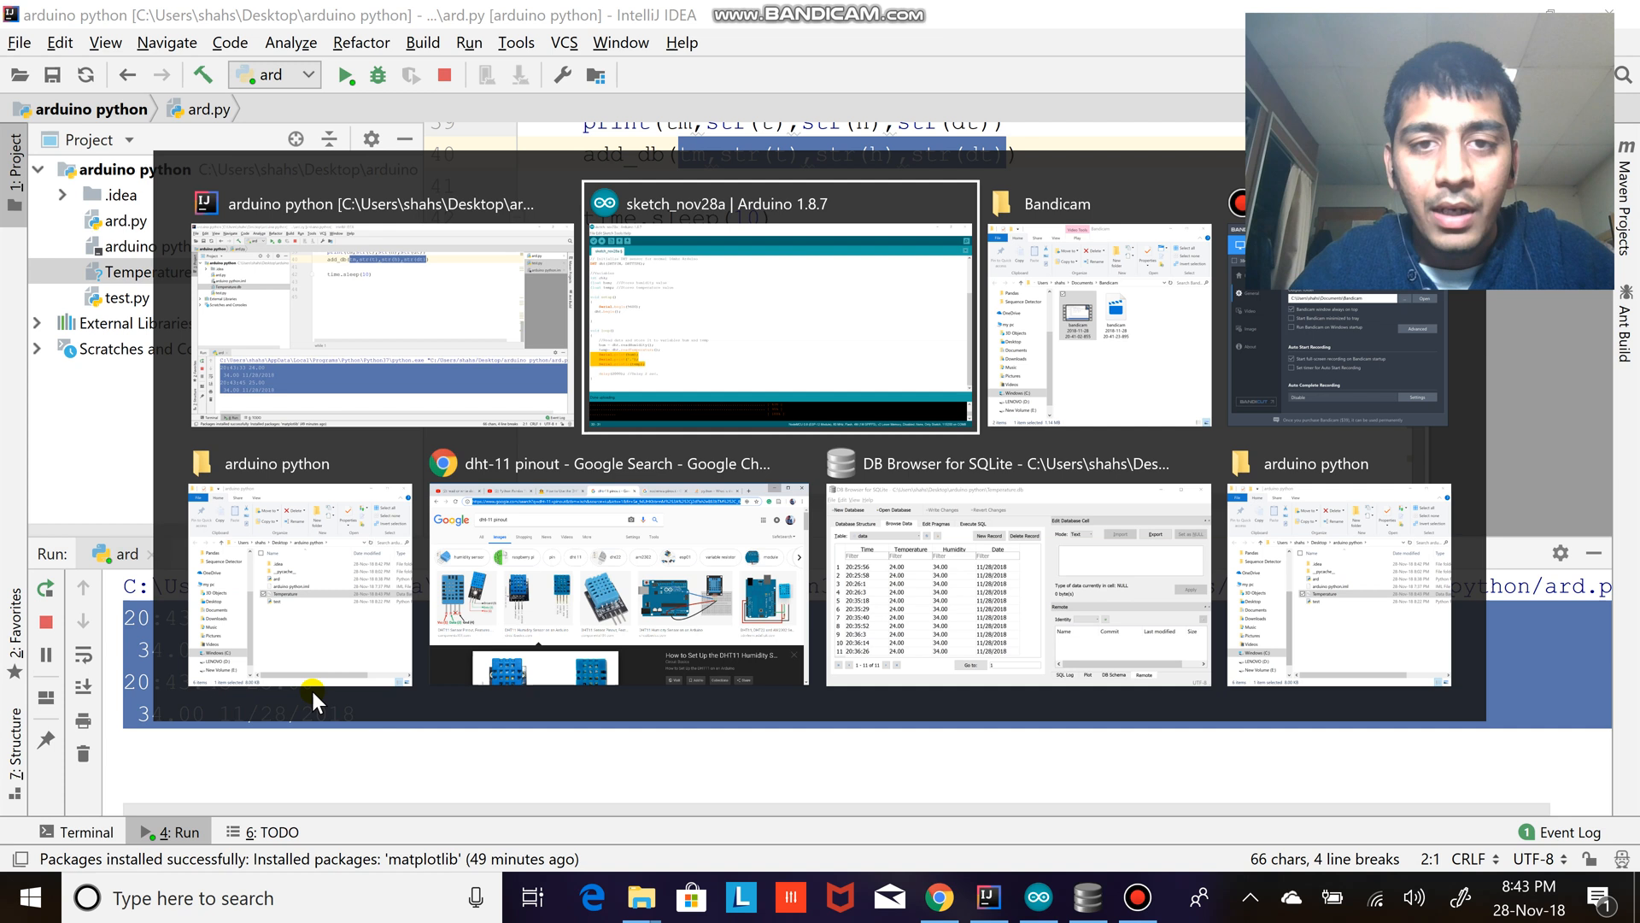
# - Browse the Temperature.db data table and inspect the latest row's time and temperature
pyautogui.click(29, 897)
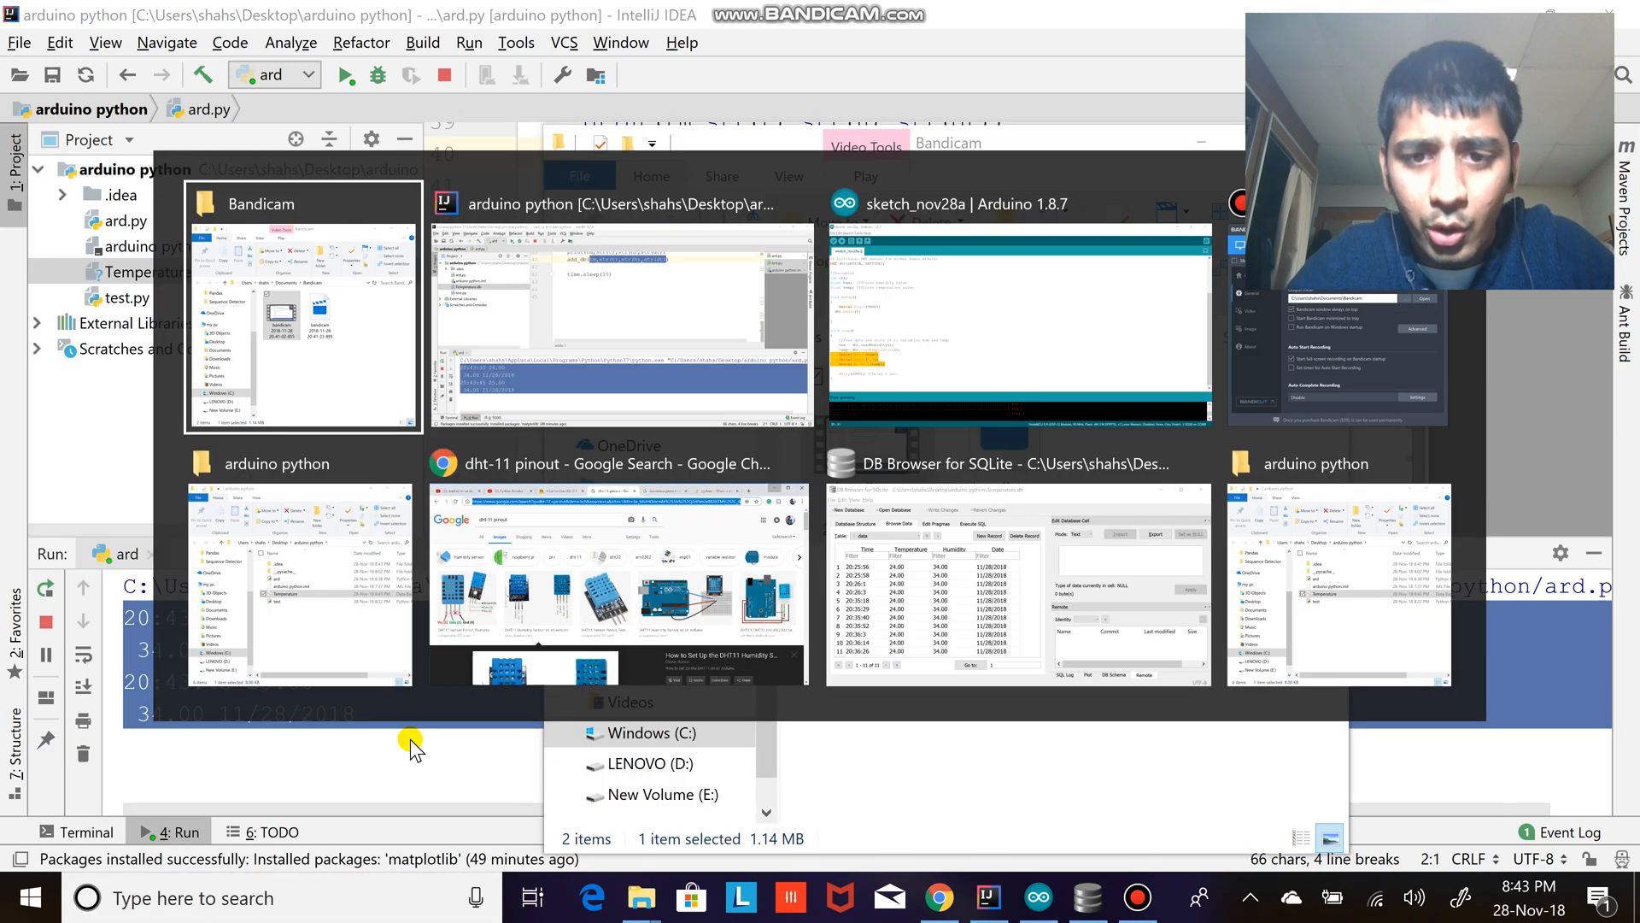
pyautogui.click(1020, 566)
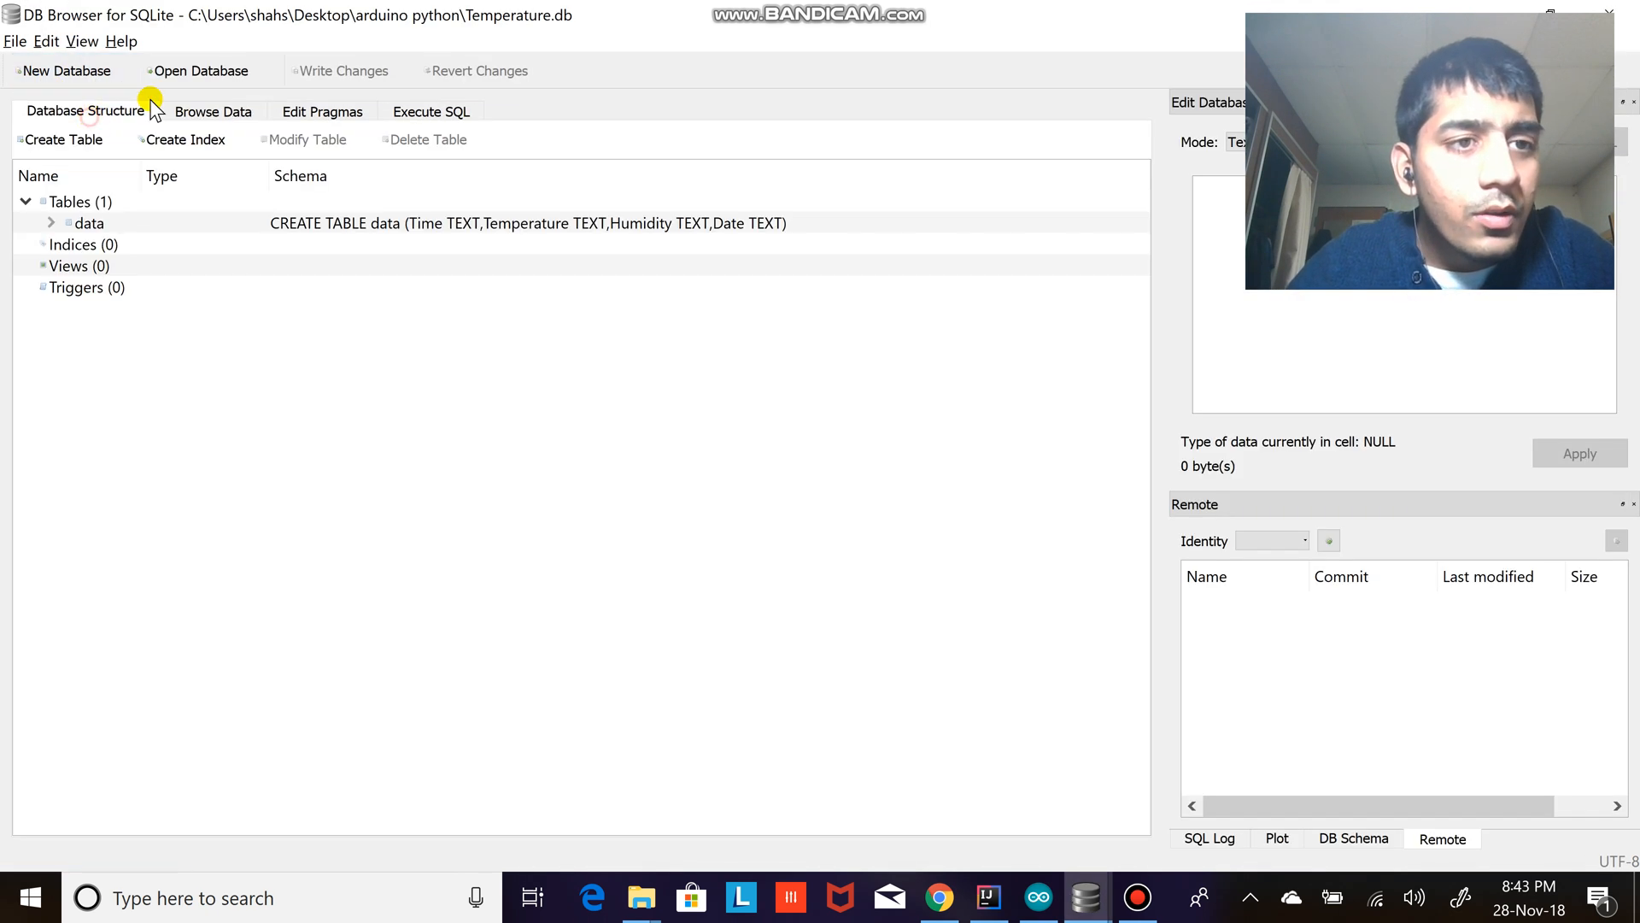
pyautogui.click(212, 111)
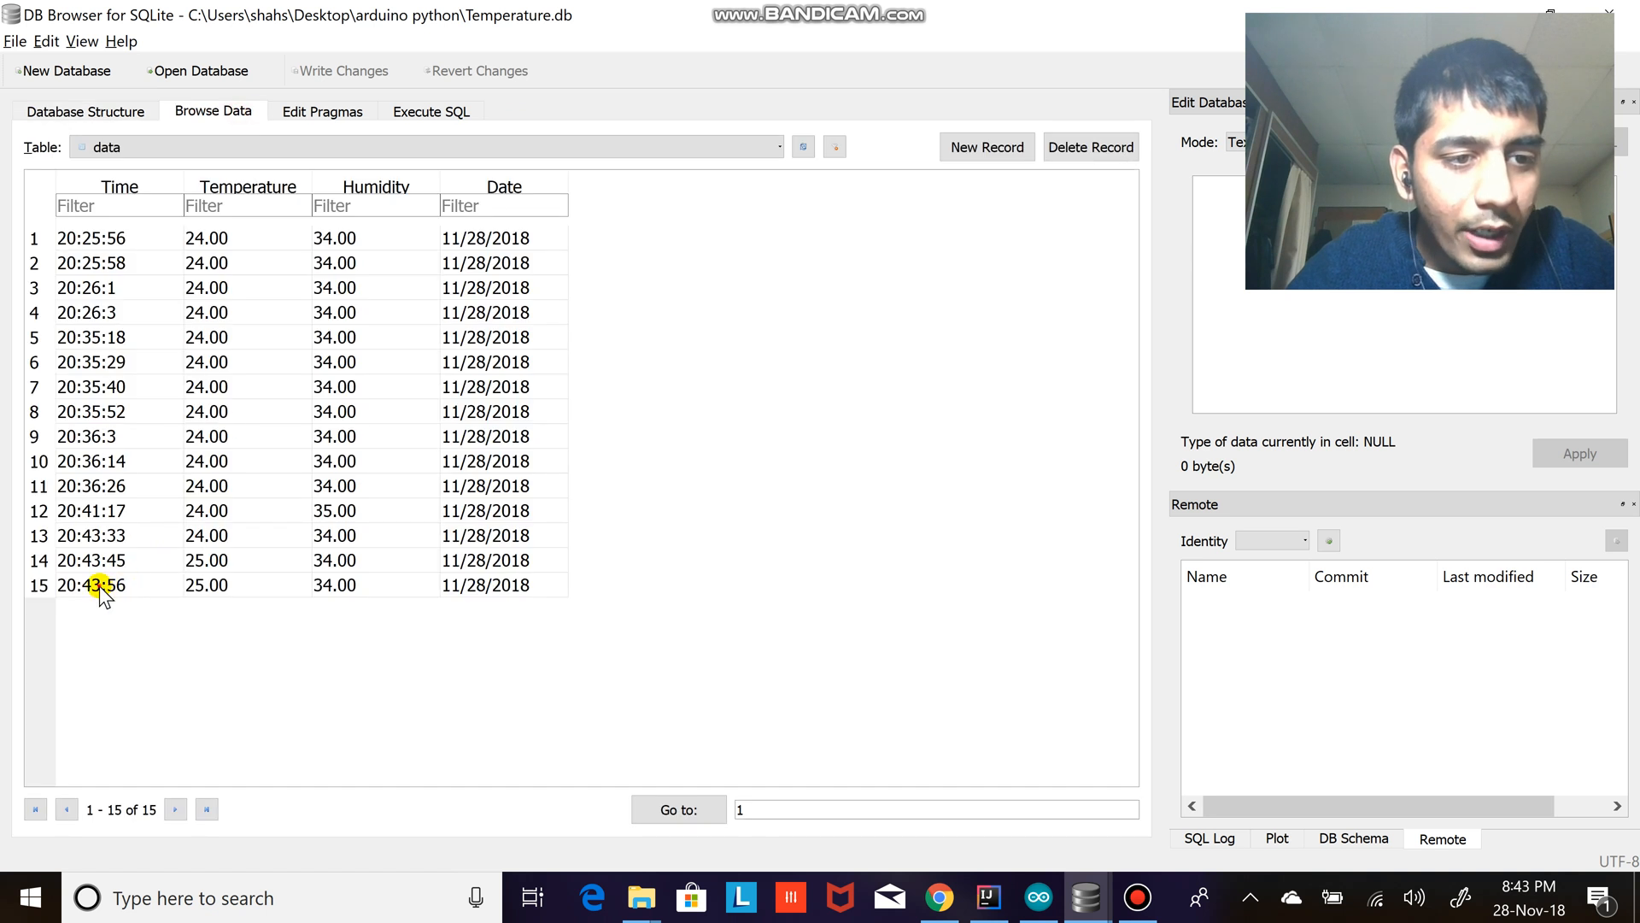
pyautogui.click(91, 585)
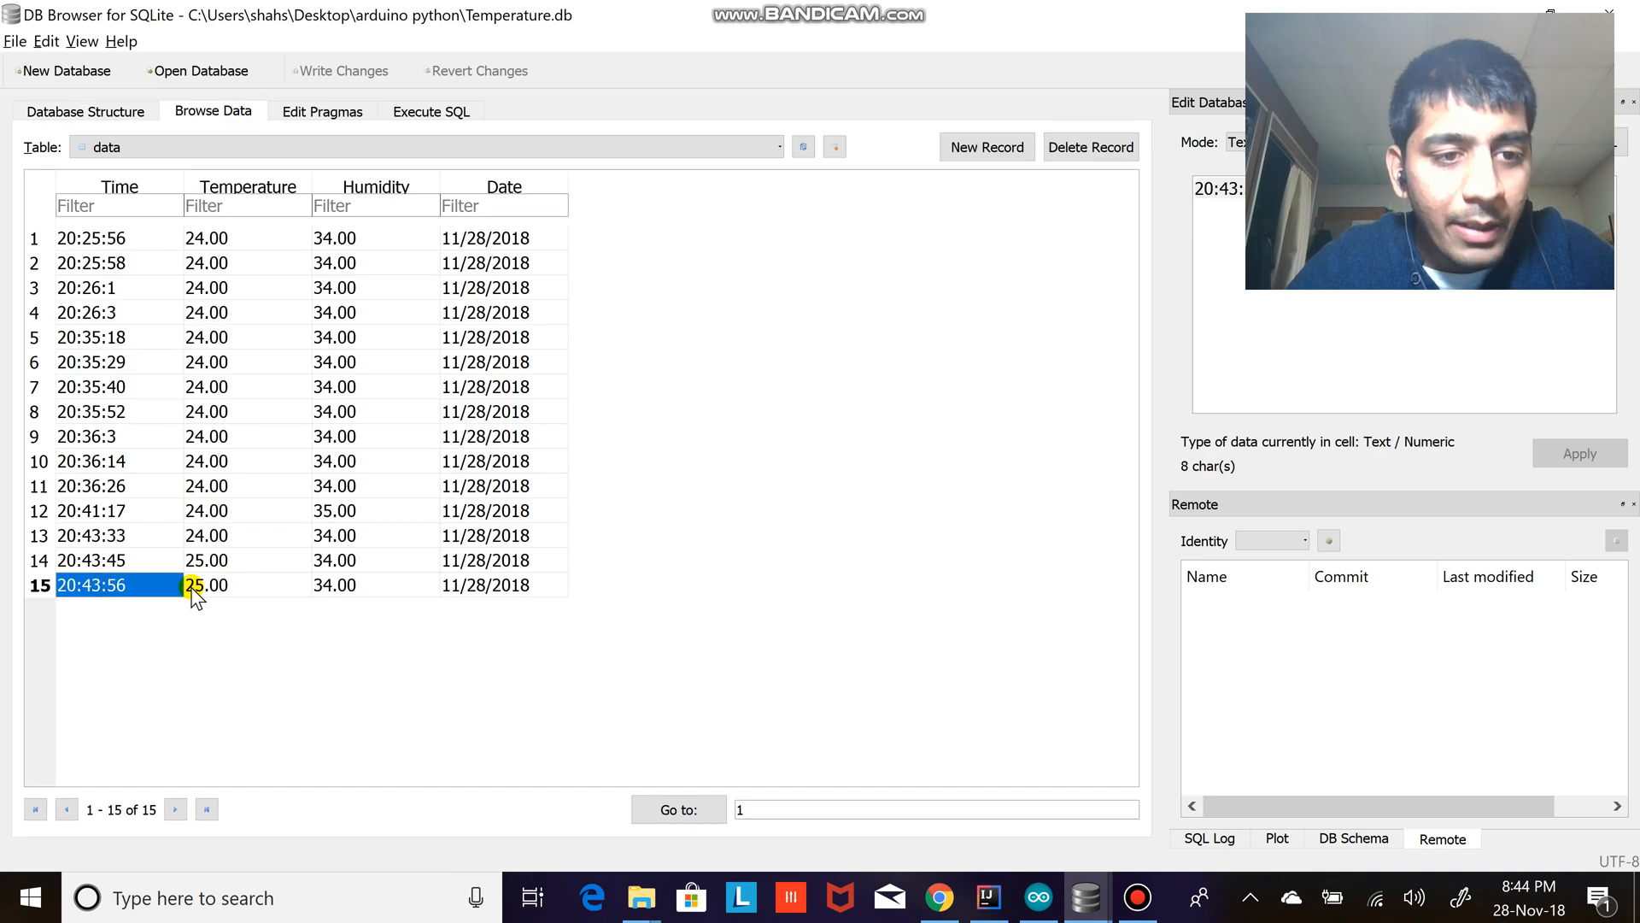
pyautogui.click(247, 584)
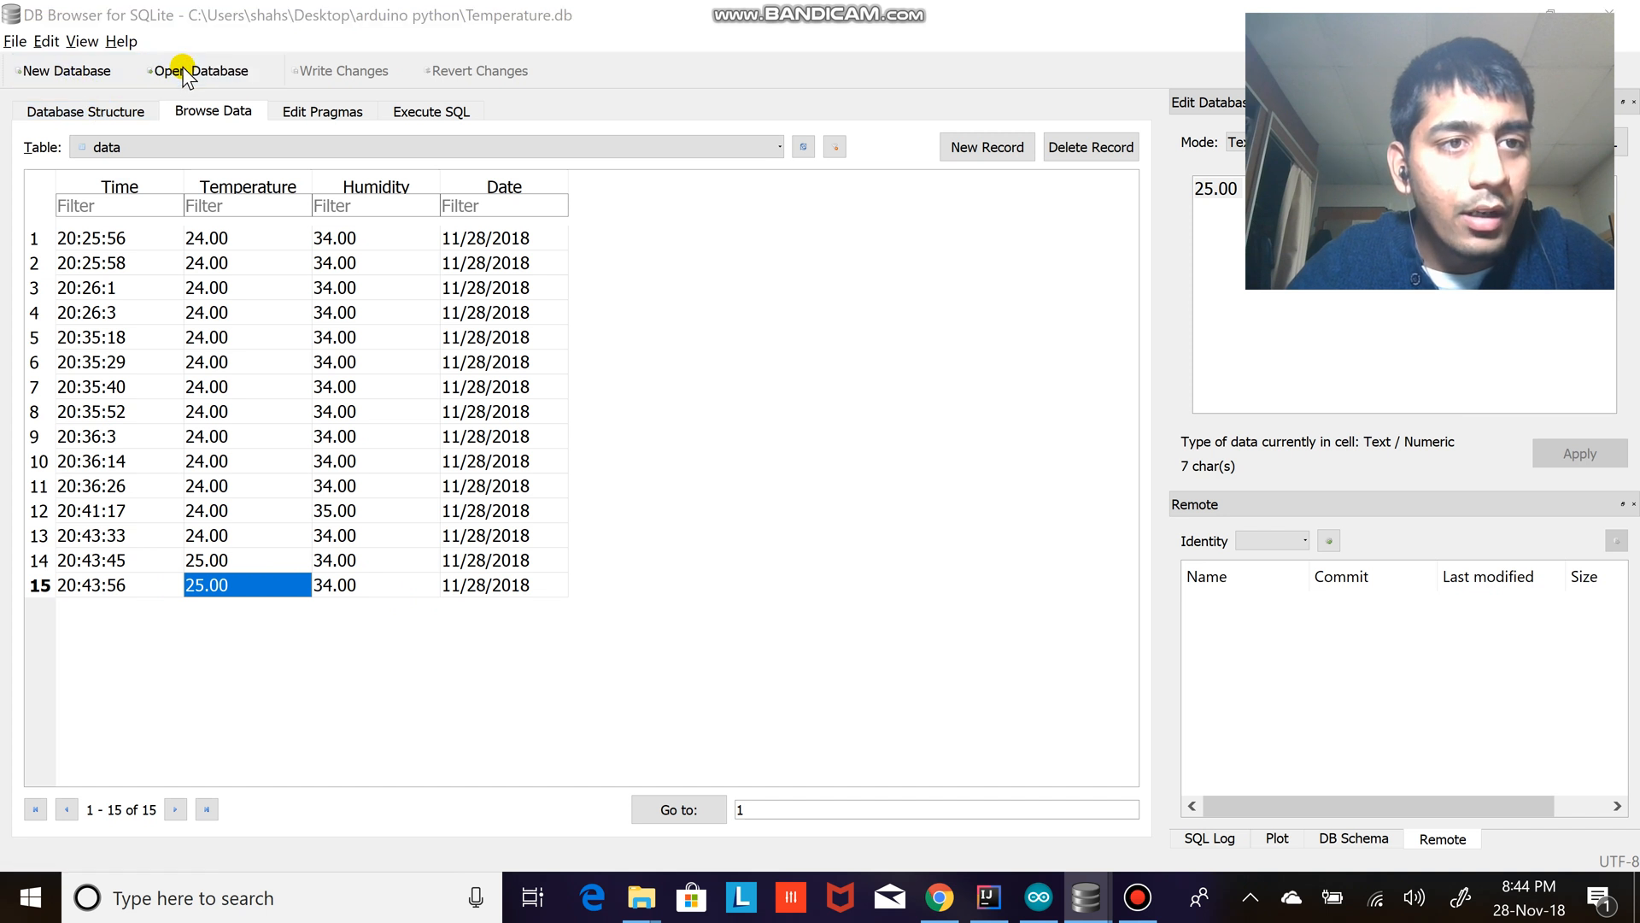
pyautogui.moveTo(63, 71)
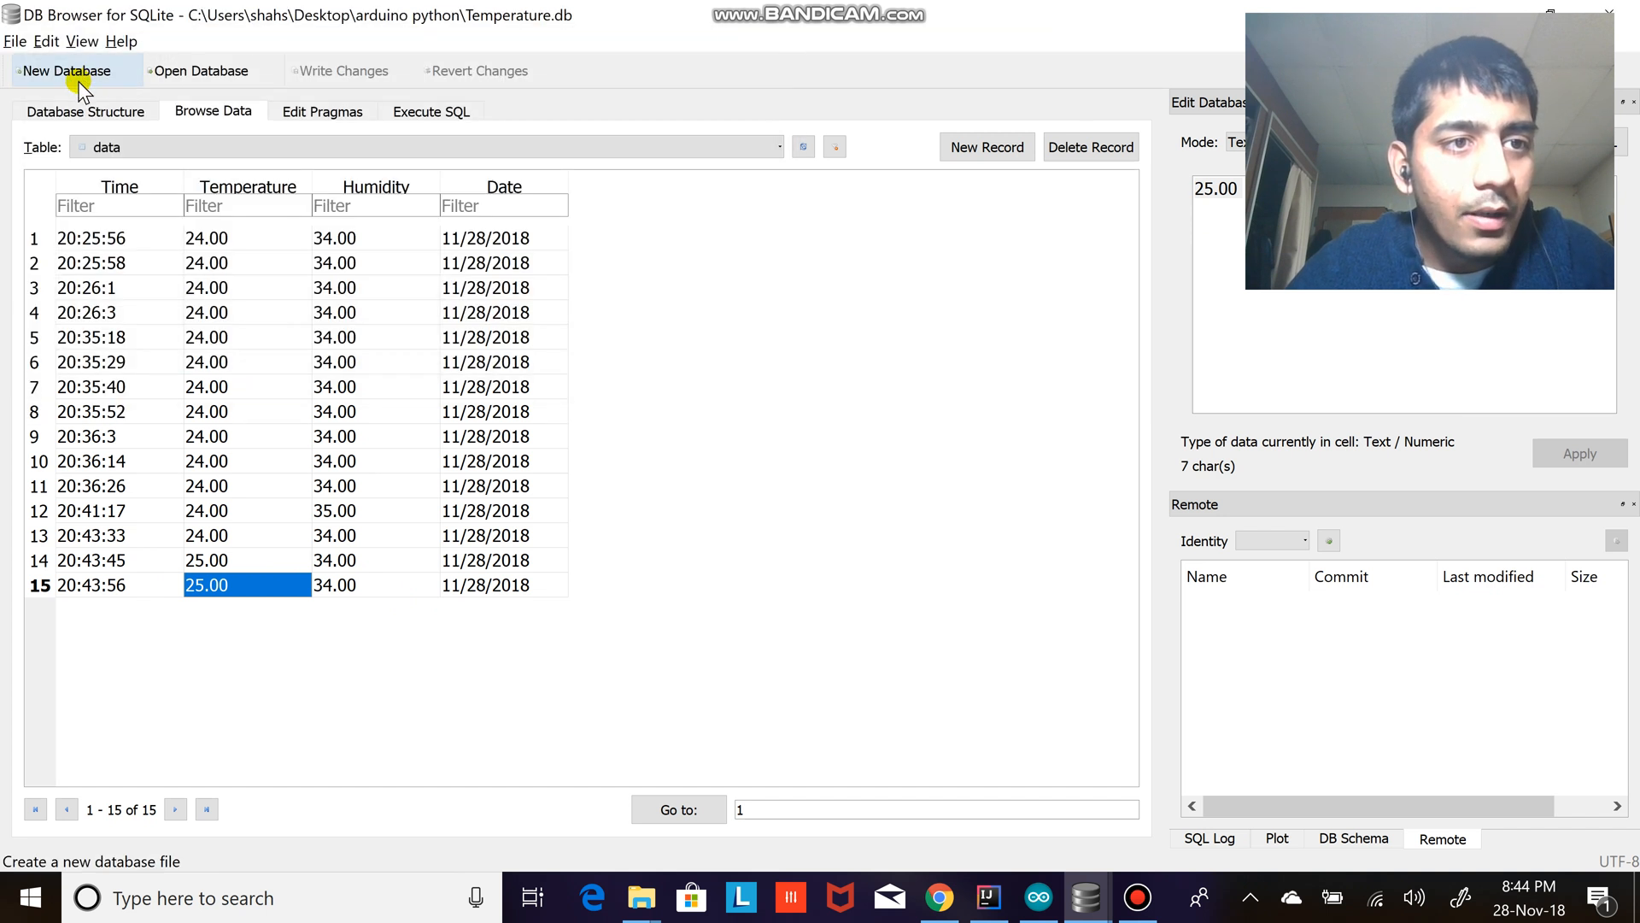
# - Refresh to 16 rows ending 20:44:7, then close the database and folder windows
pyautogui.click(984, 147)
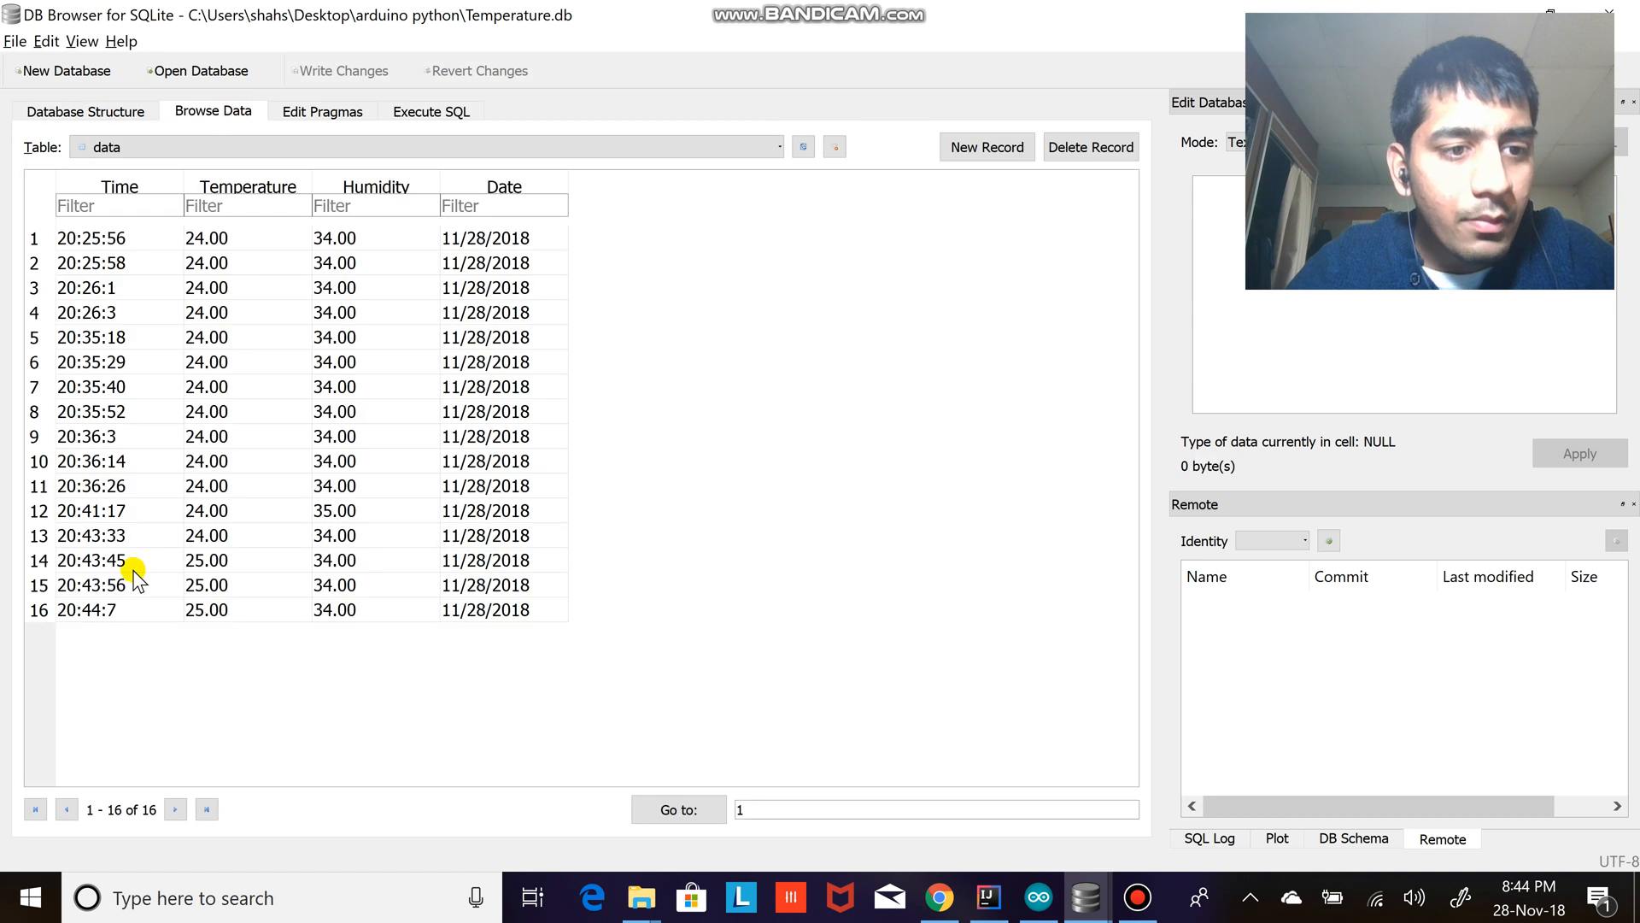
pyautogui.click(85, 610)
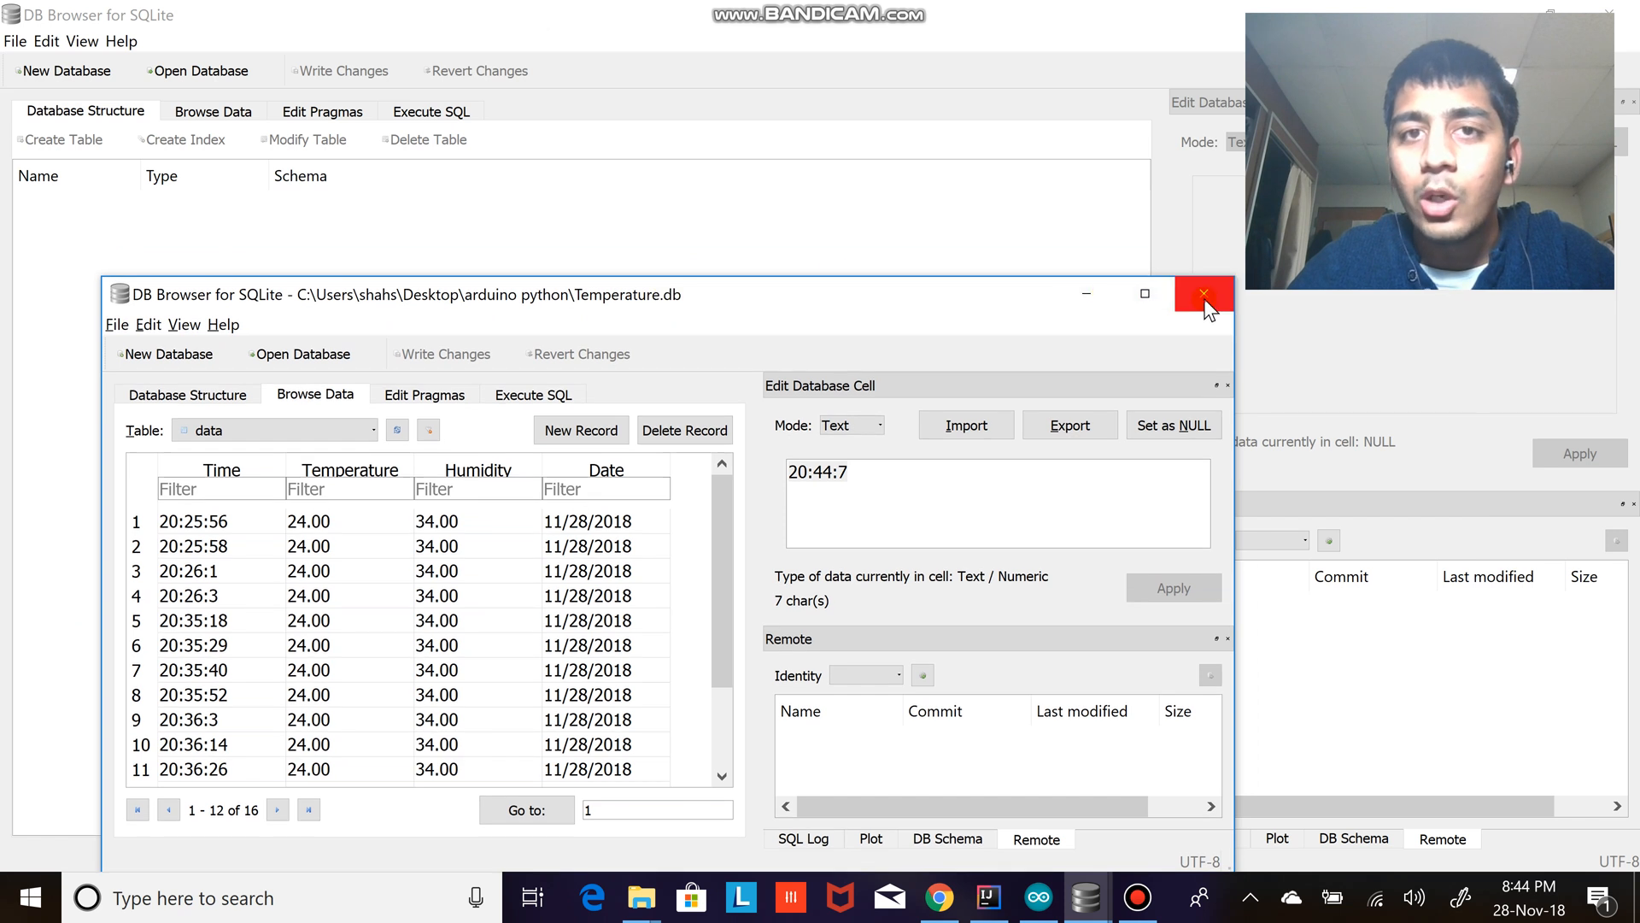
pyautogui.click(1203, 294)
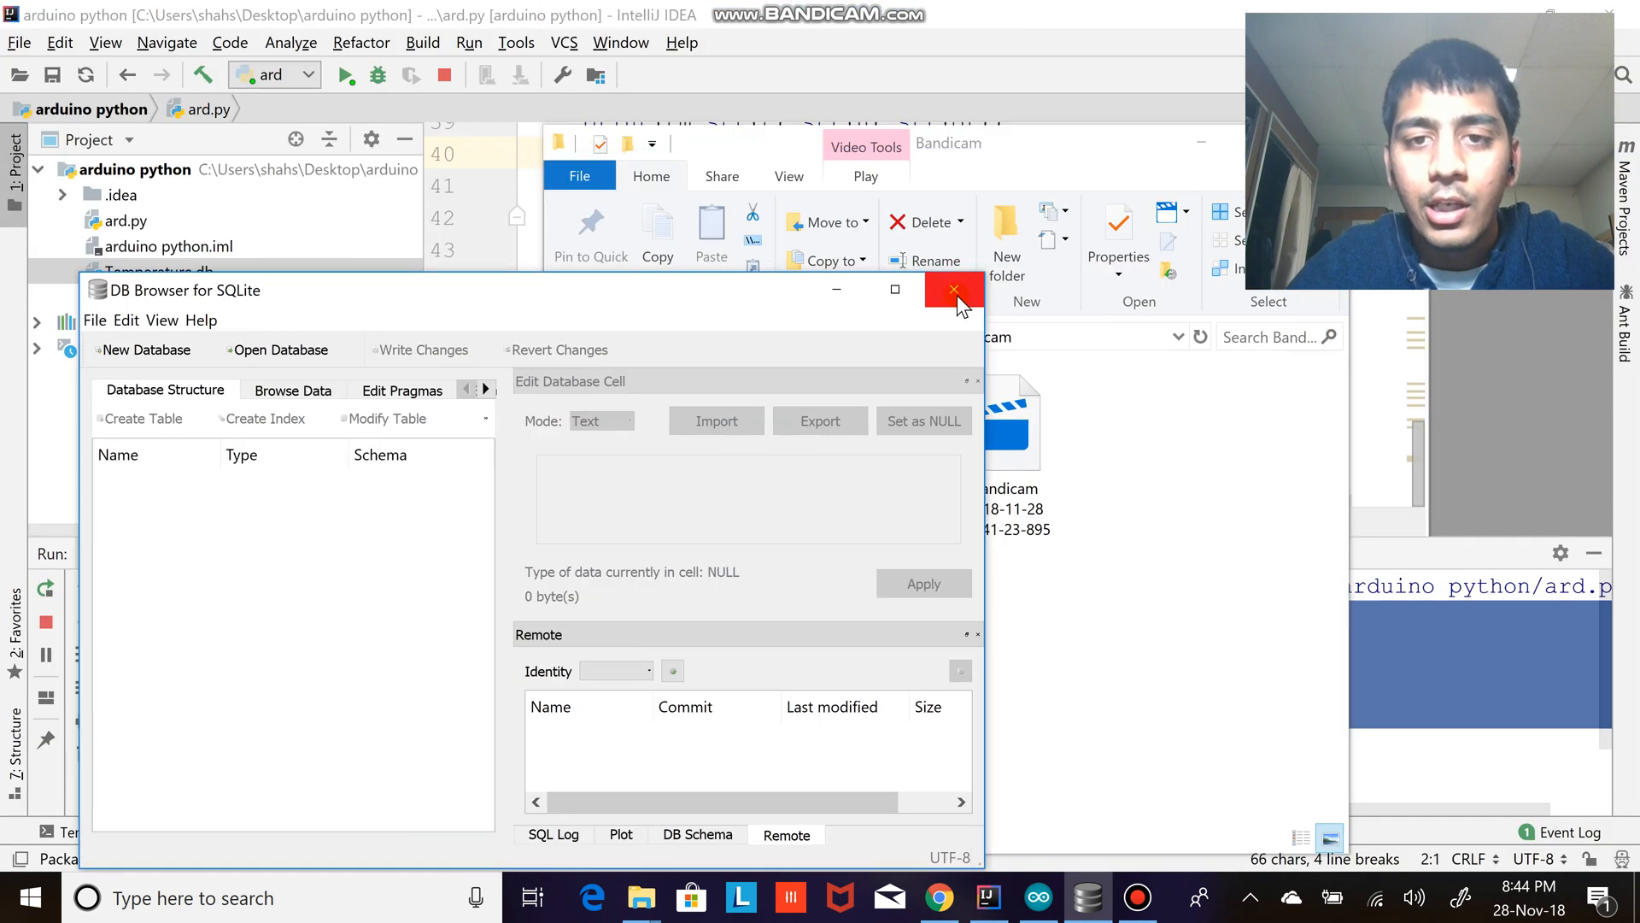
pyautogui.click(951, 290)
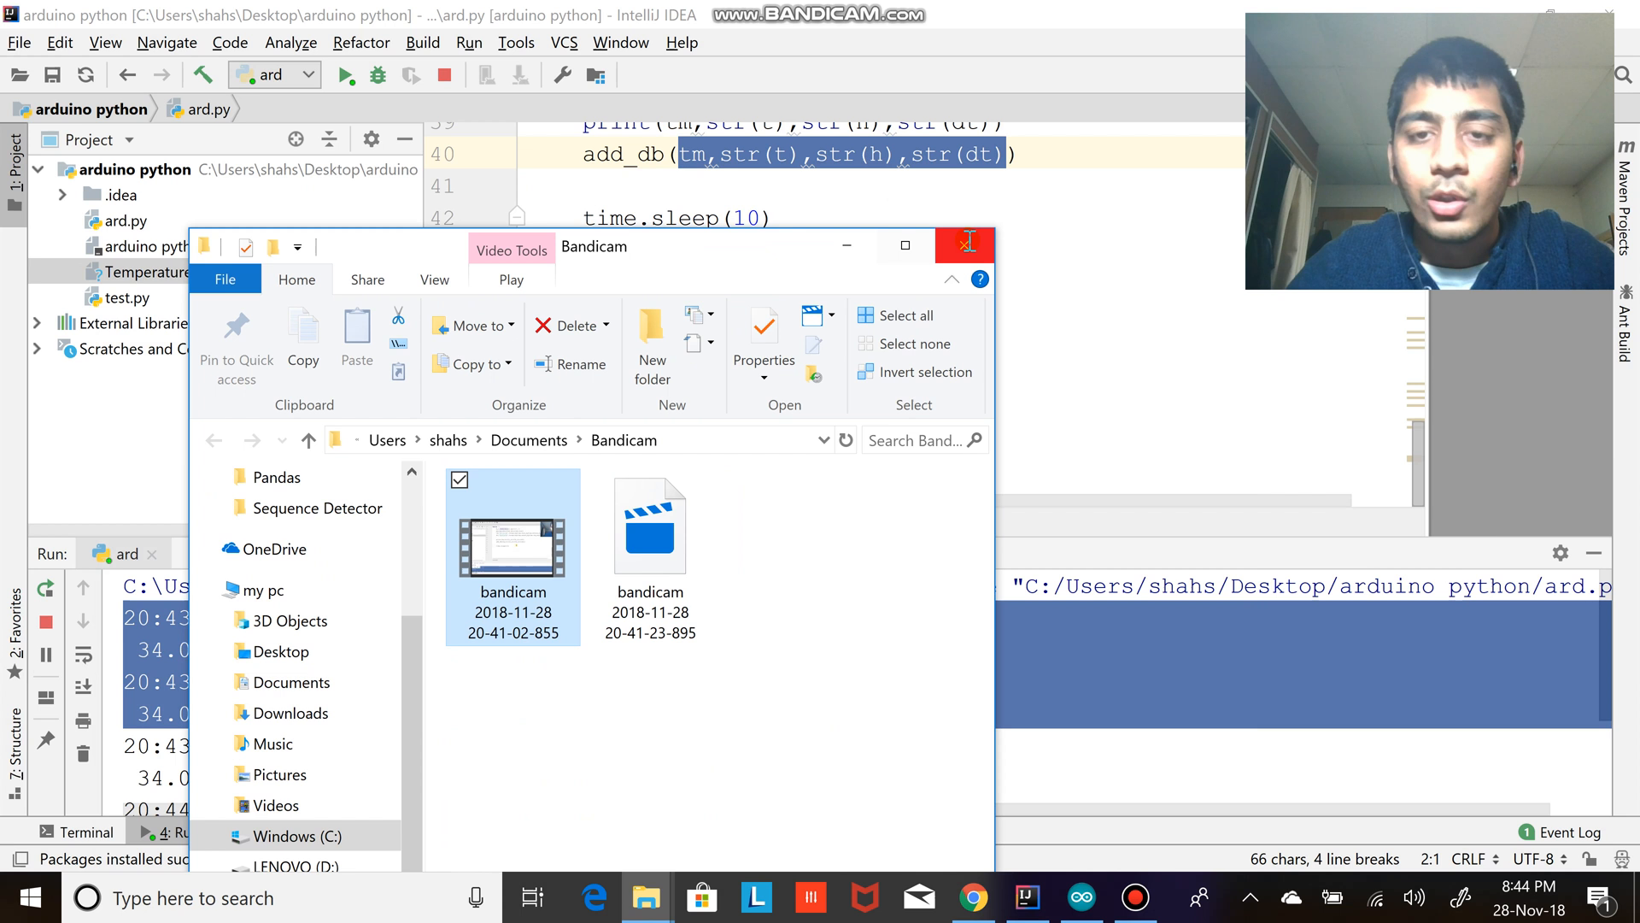
pyautogui.click(963, 244)
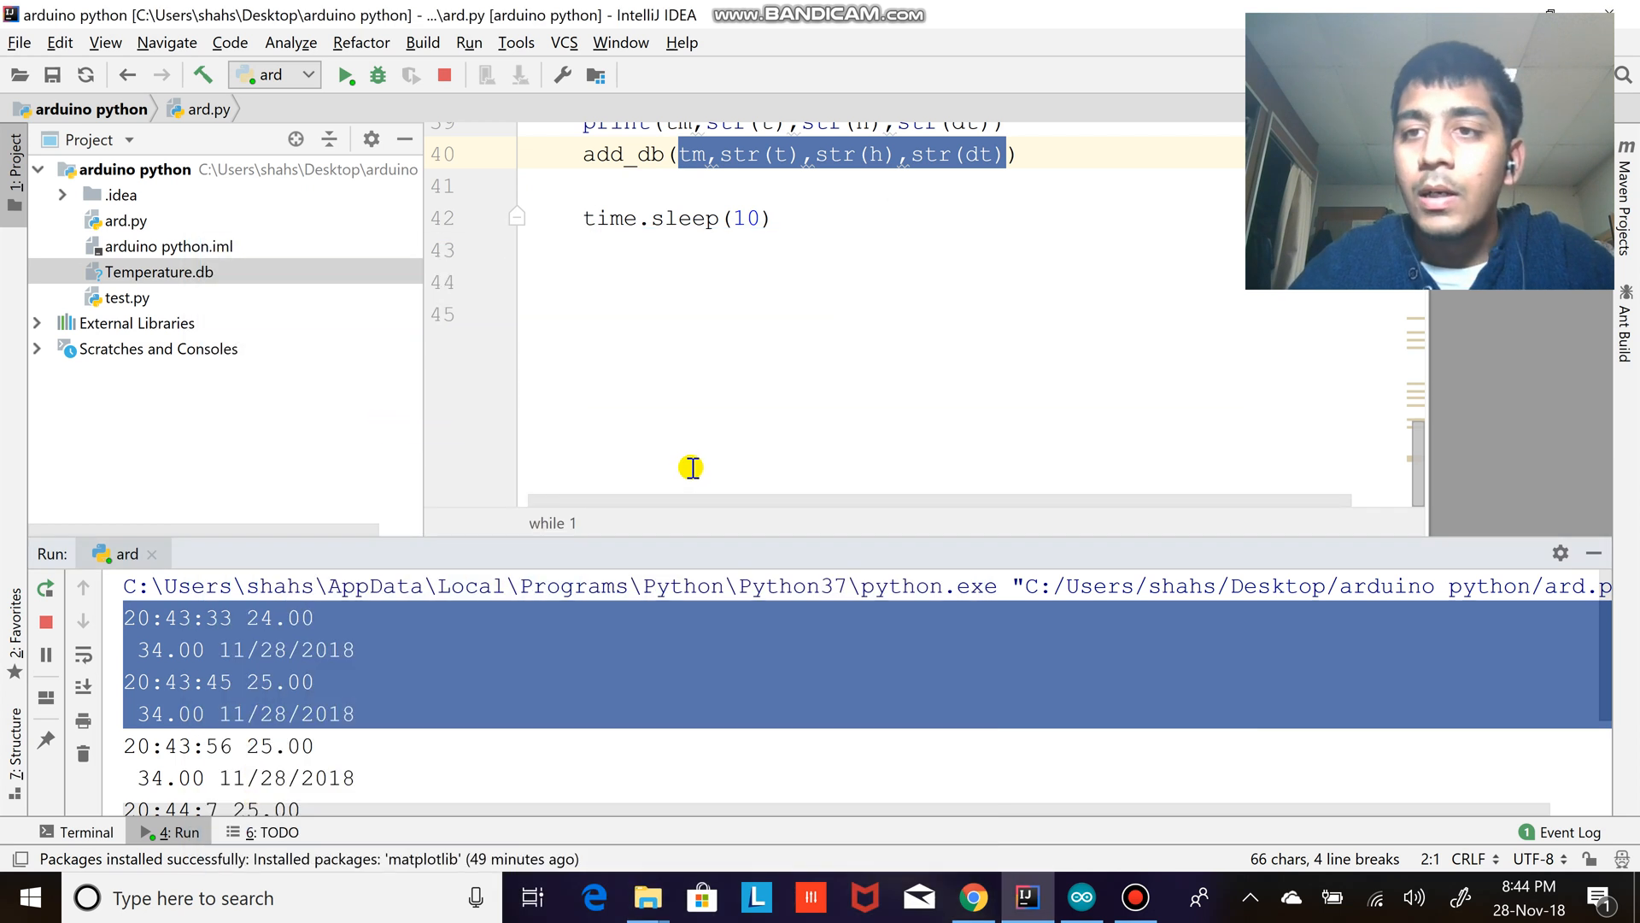
pyautogui.scroll(3)
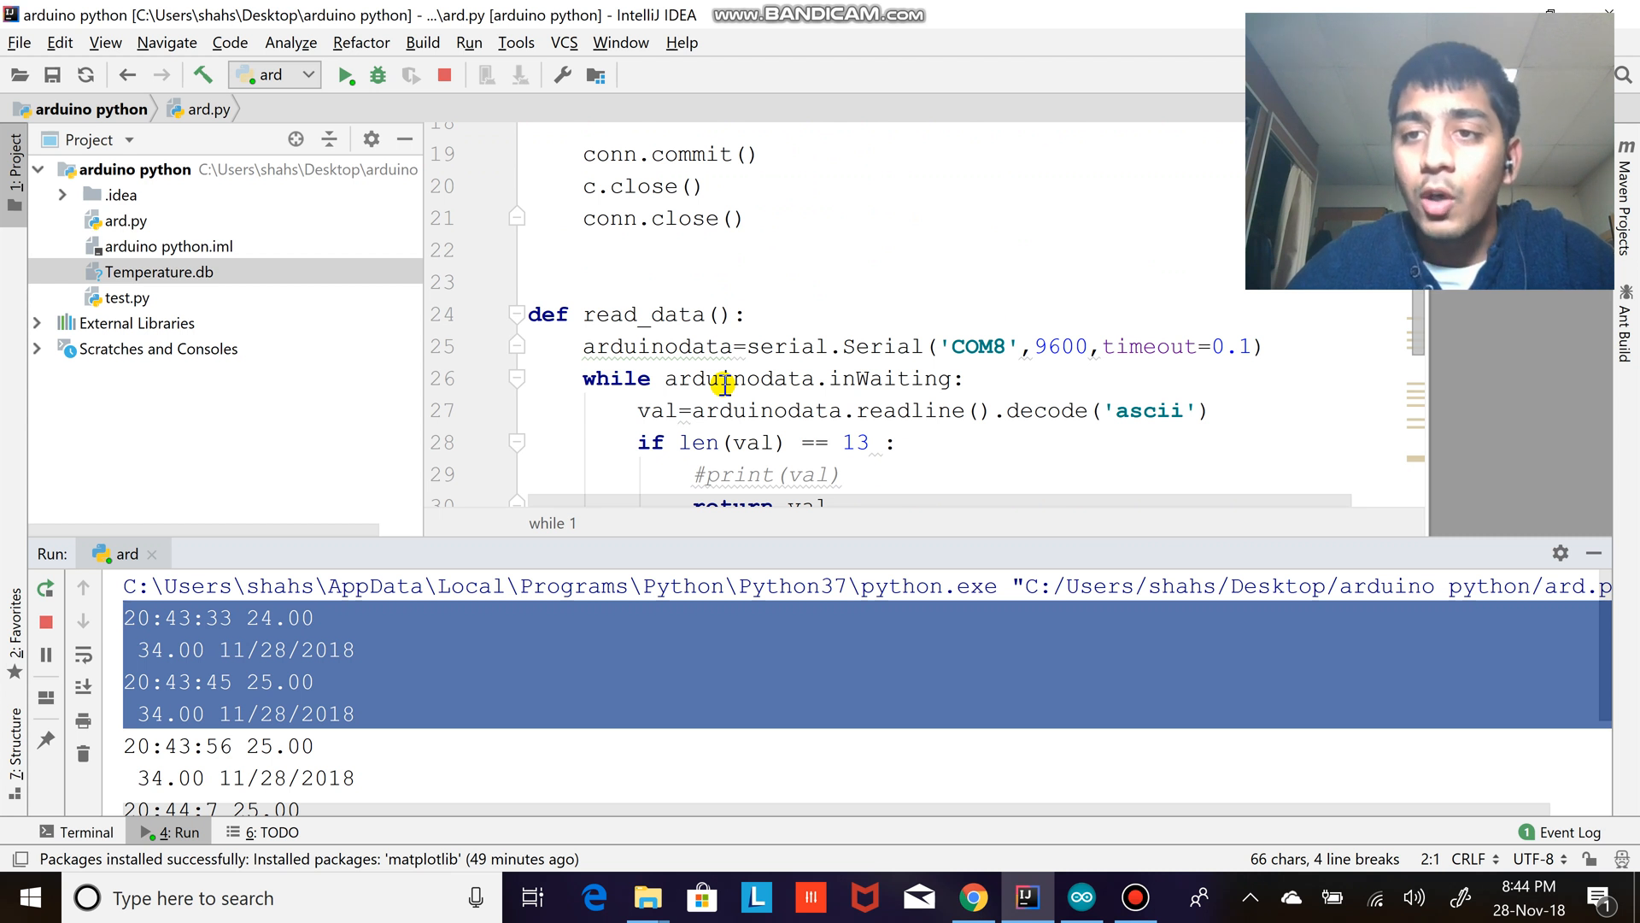
pyautogui.scroll(3)
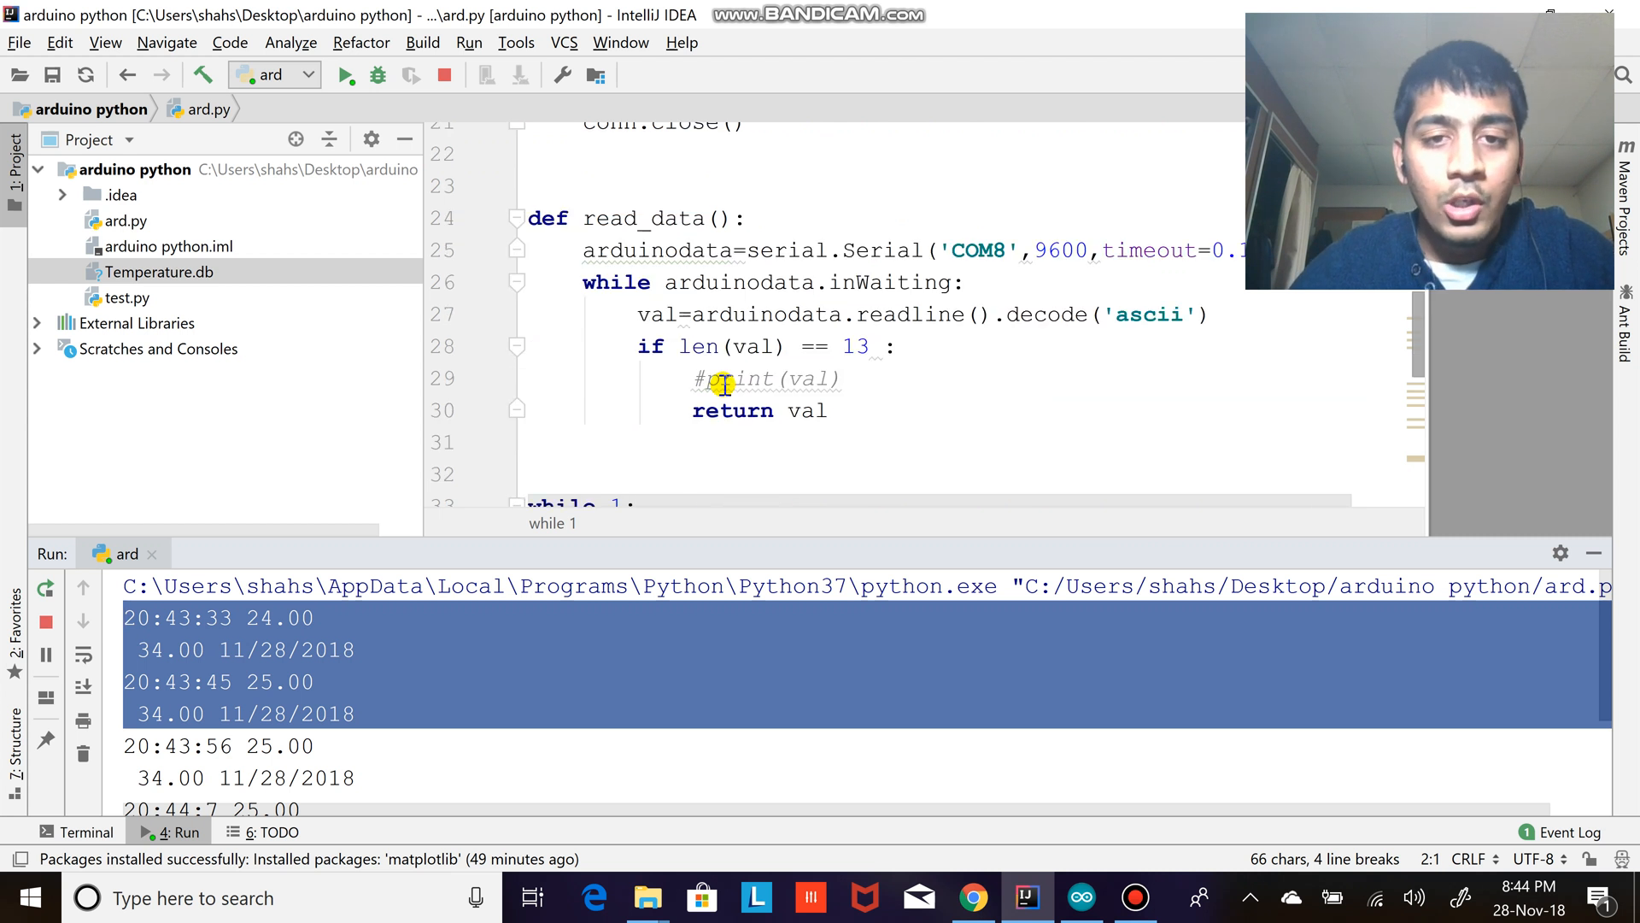
pyautogui.scroll(-3)
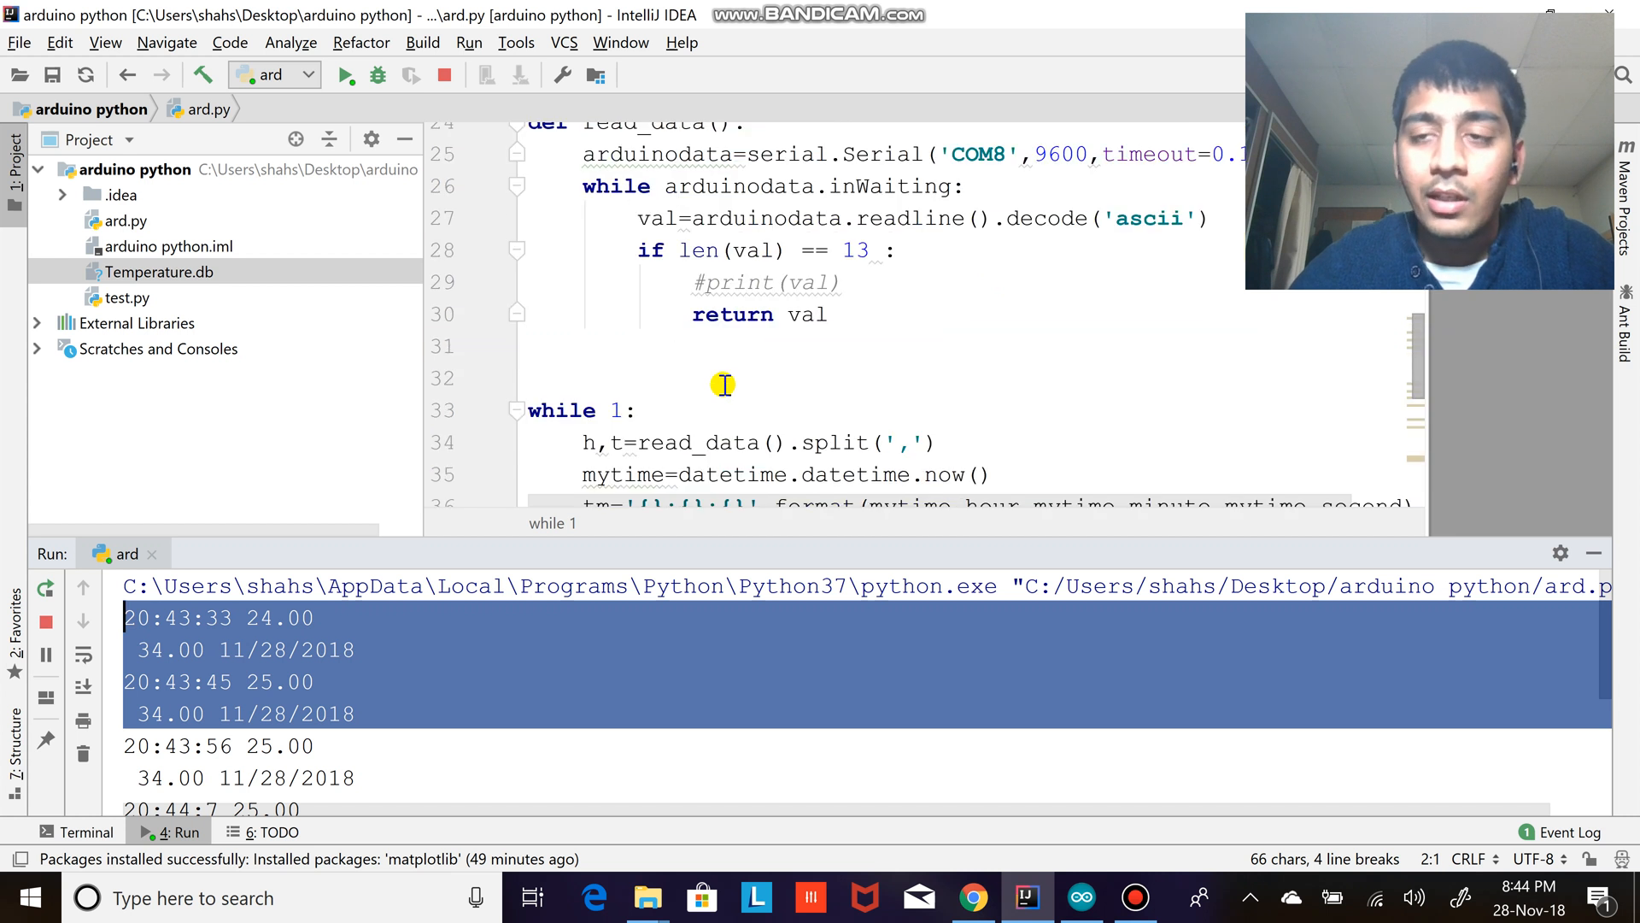